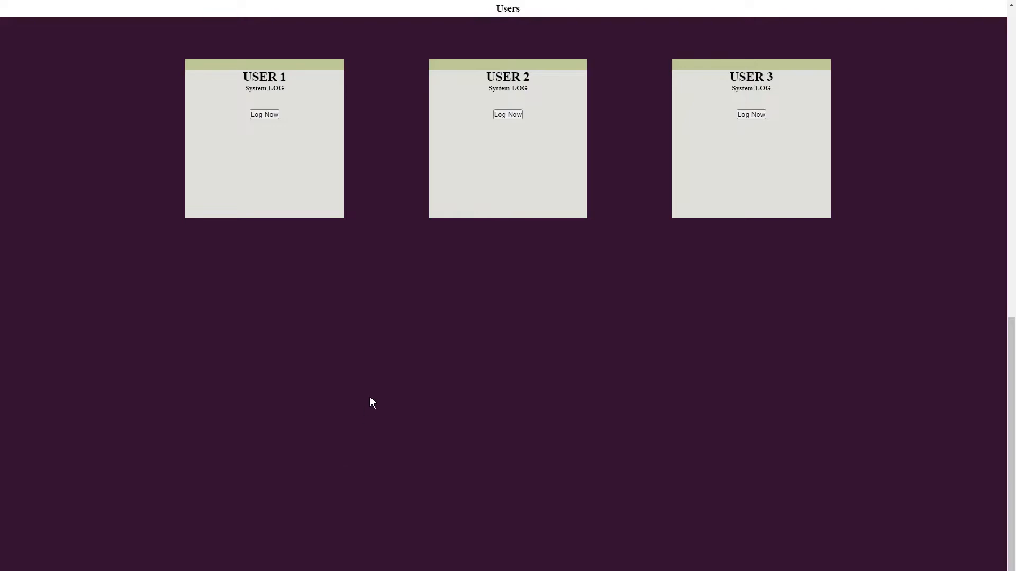
{"action": "mouse_move", "coordinate": [336, 352]}
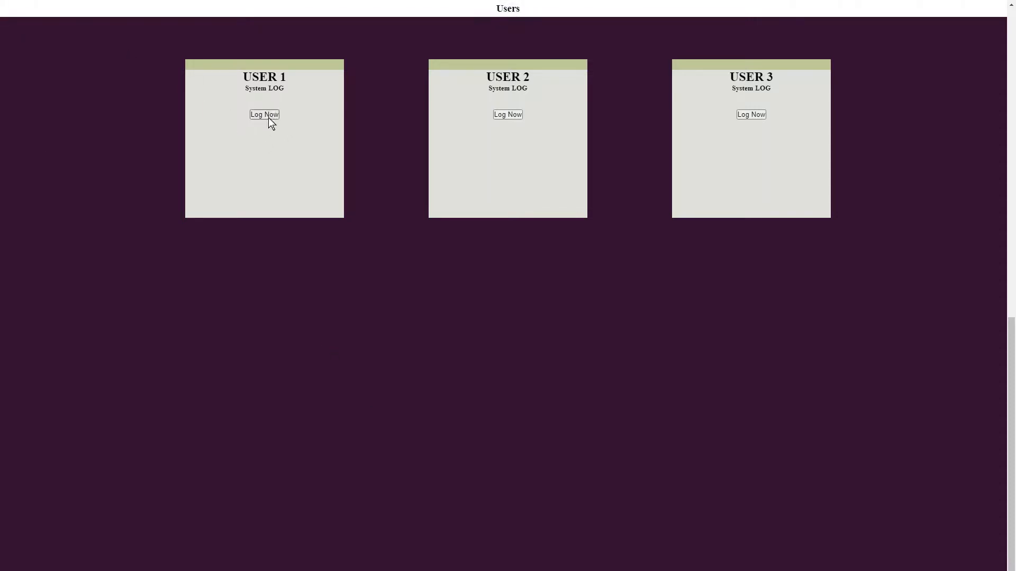
Log an entry from USER 1 and check its timestamp in the server LOG.
{"action": "left_click", "coordinate": [264, 115]}
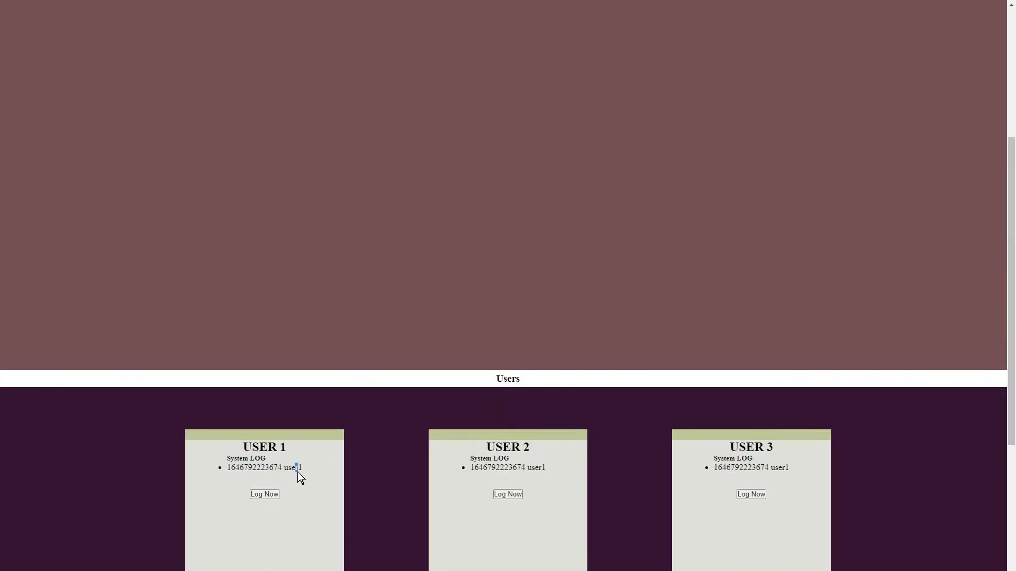
{"action": "mouse_move", "coordinate": [332, 478]}
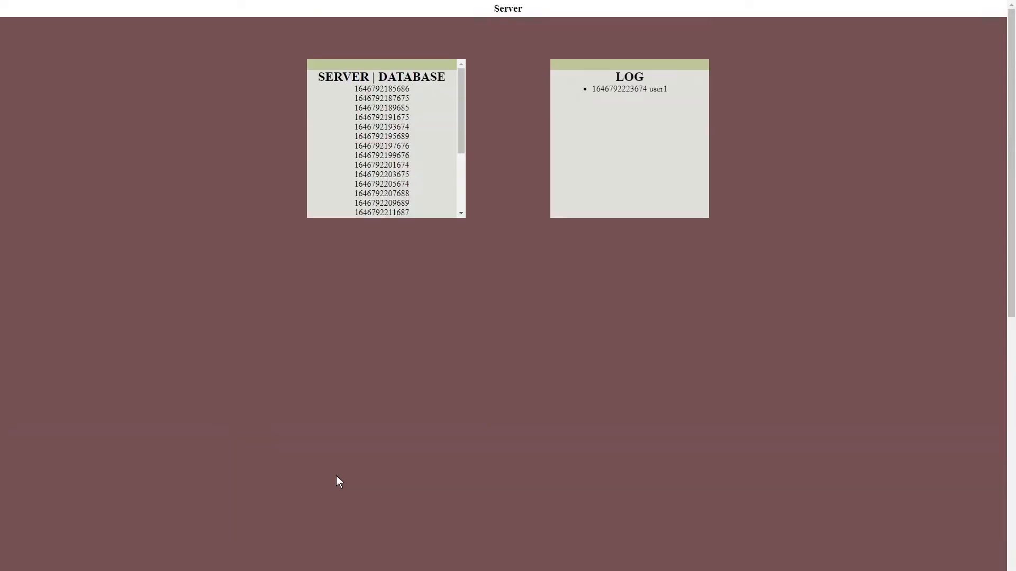
{"action": "double_click", "coordinate": [629, 89]}
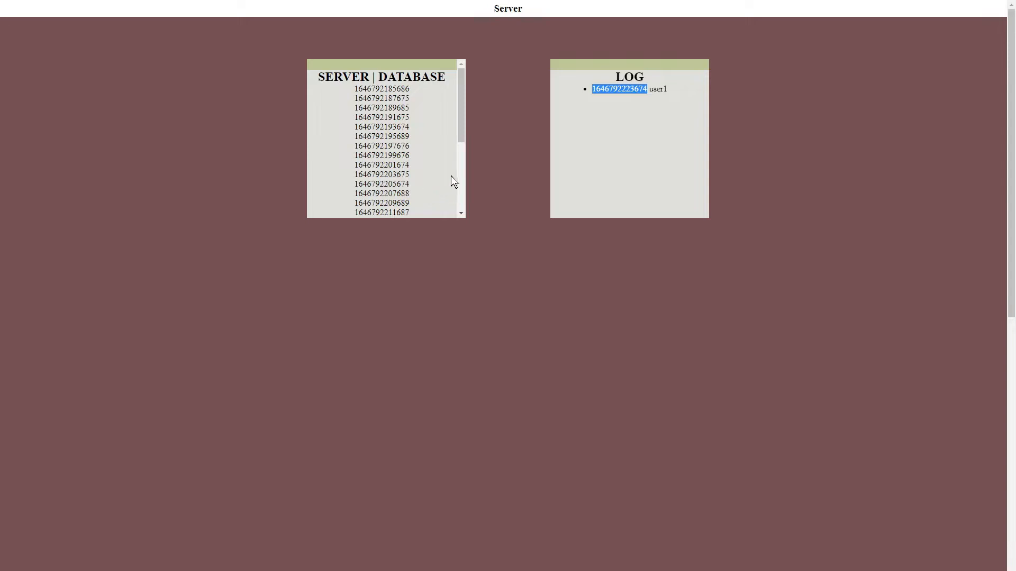
{"action": "scroll", "scroll_direction": "down", "scroll_amount": 3}
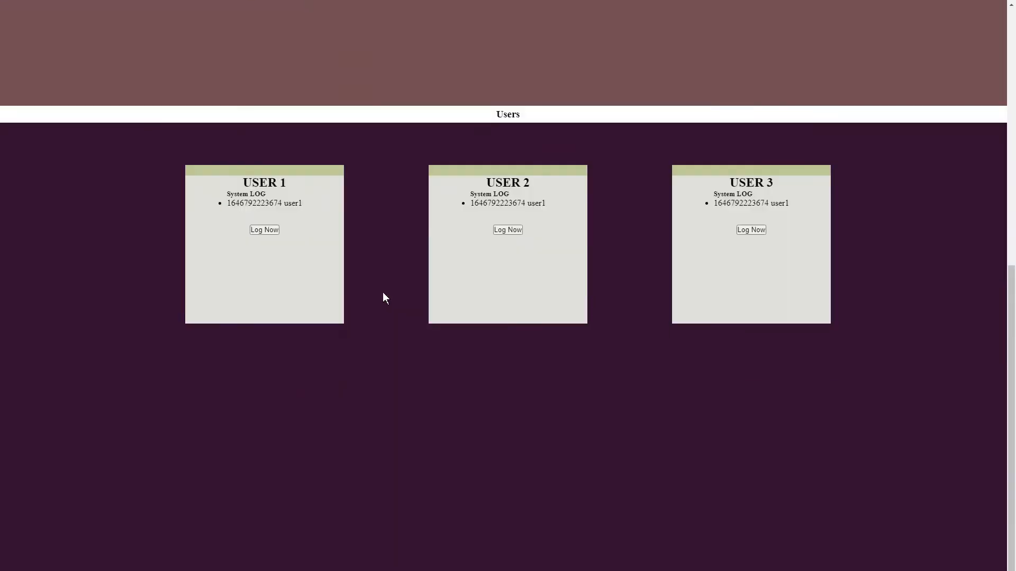
Log two entries from USER 2 and check them in the server LOG.
{"action": "left_click", "coordinate": [507, 229]}
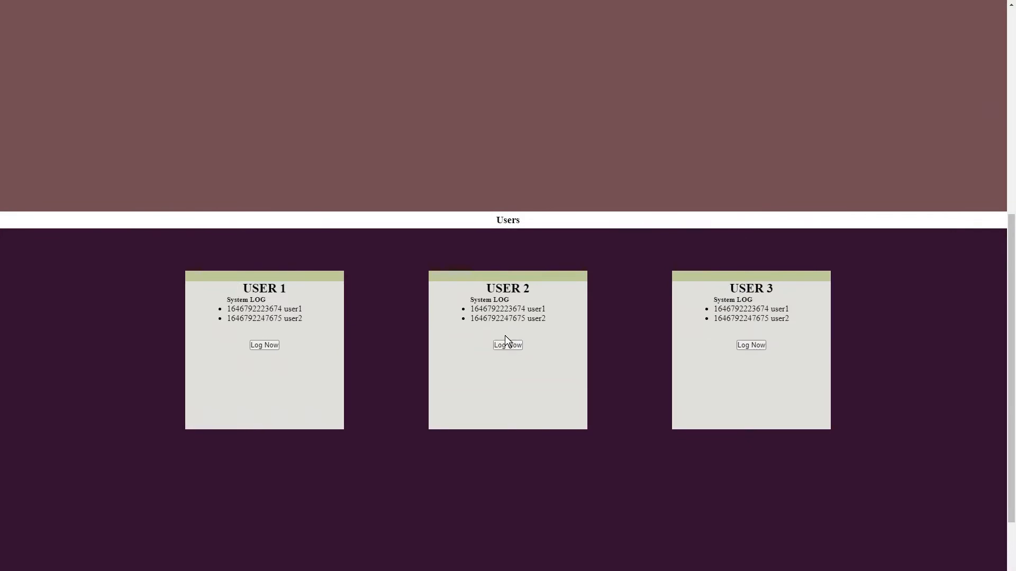
{"action": "mouse_move", "coordinate": [378, 368]}
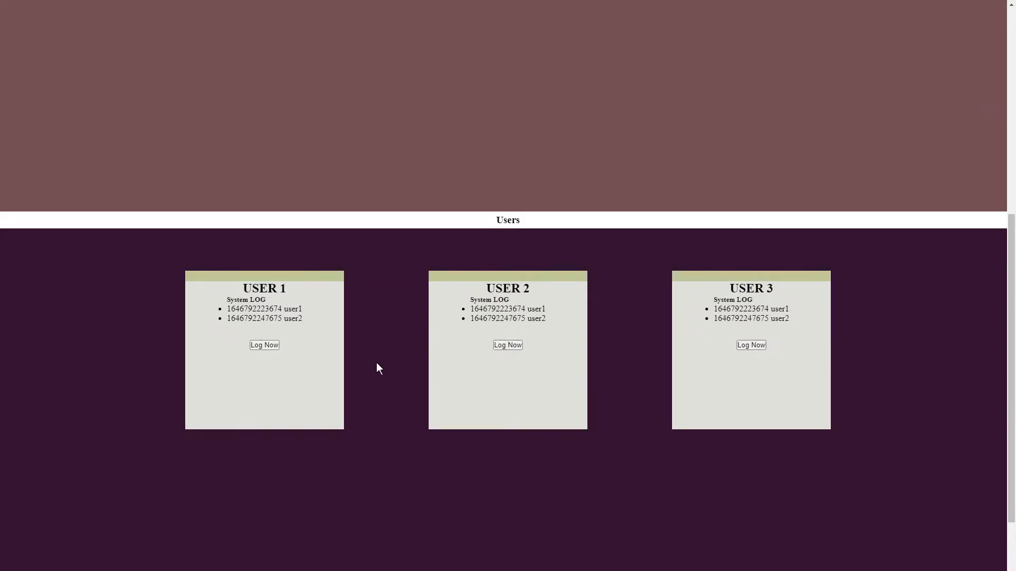
{"action": "mouse_move", "coordinate": [507, 344]}
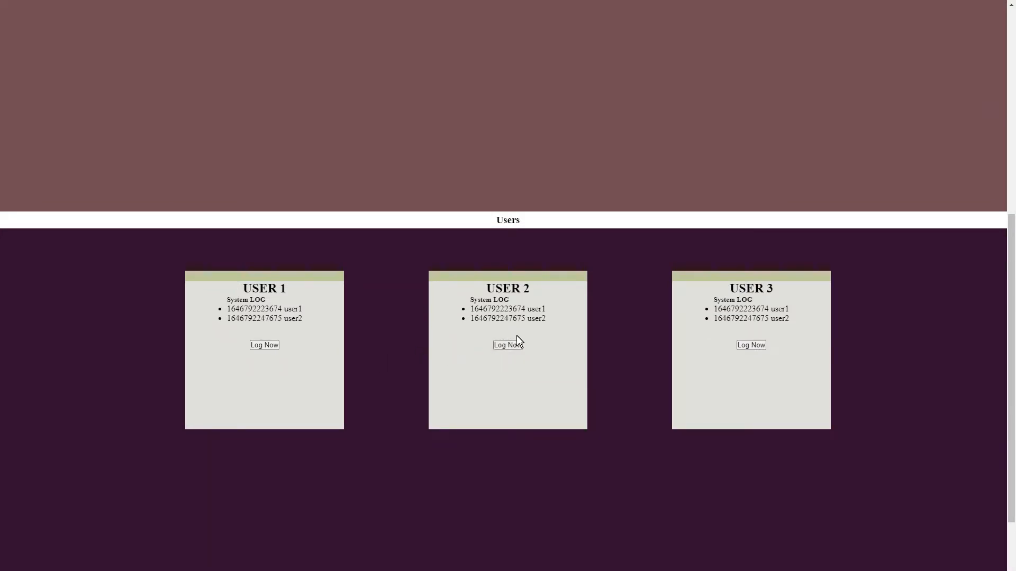
{"action": "left_click", "coordinate": [507, 345]}
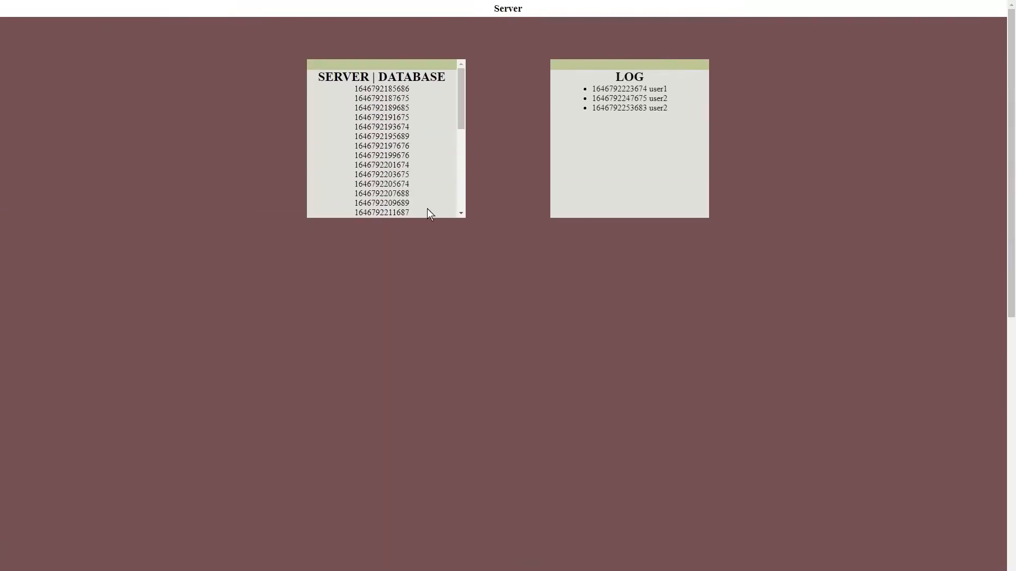
{"action": "scroll", "scroll_direction": "down", "scroll_amount": 3}
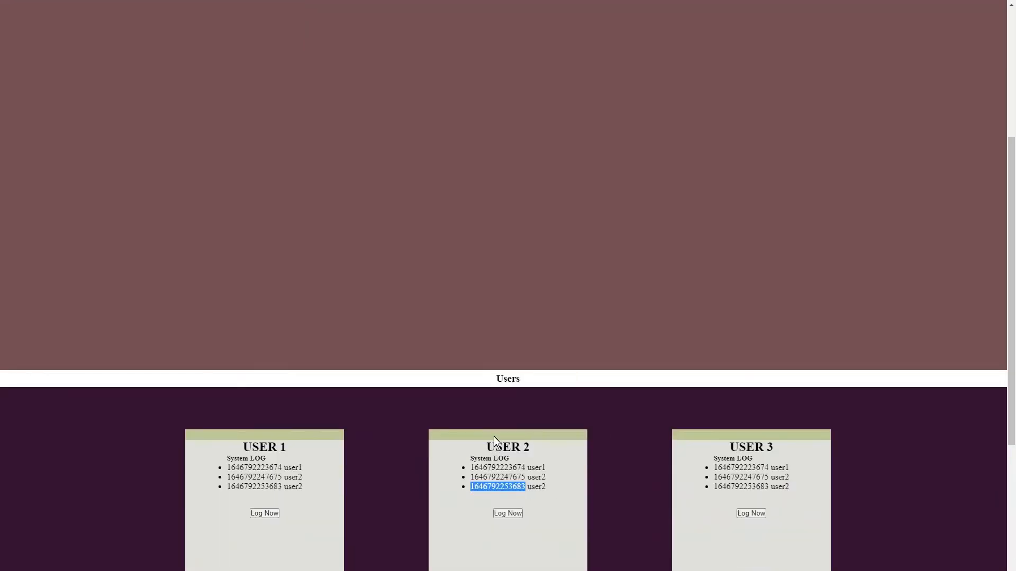
{"action": "mouse_move", "coordinate": [748, 521]}
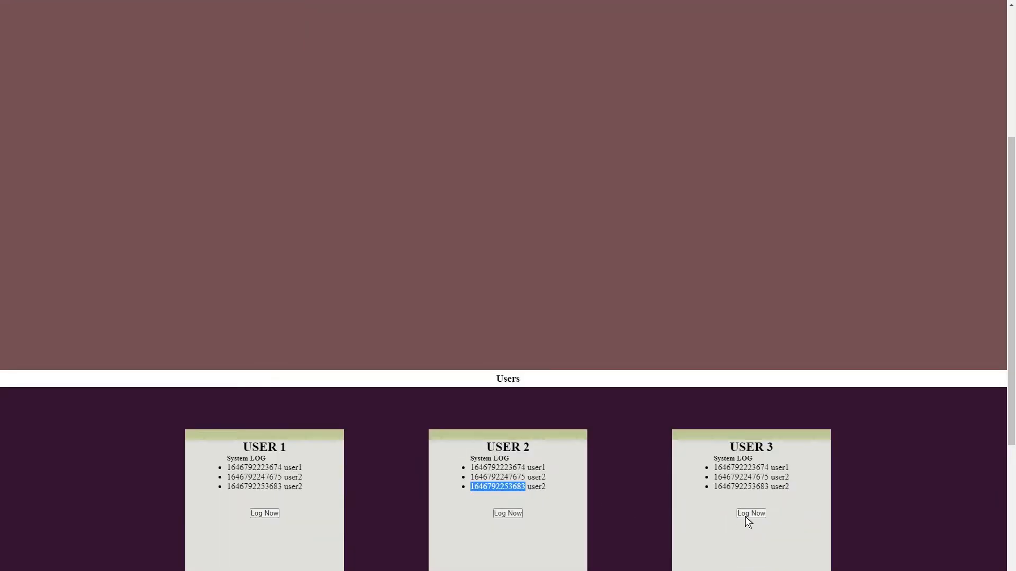
Log an entry from USER 3 and review the server LOG below.
{"action": "left_click", "coordinate": [750, 513]}
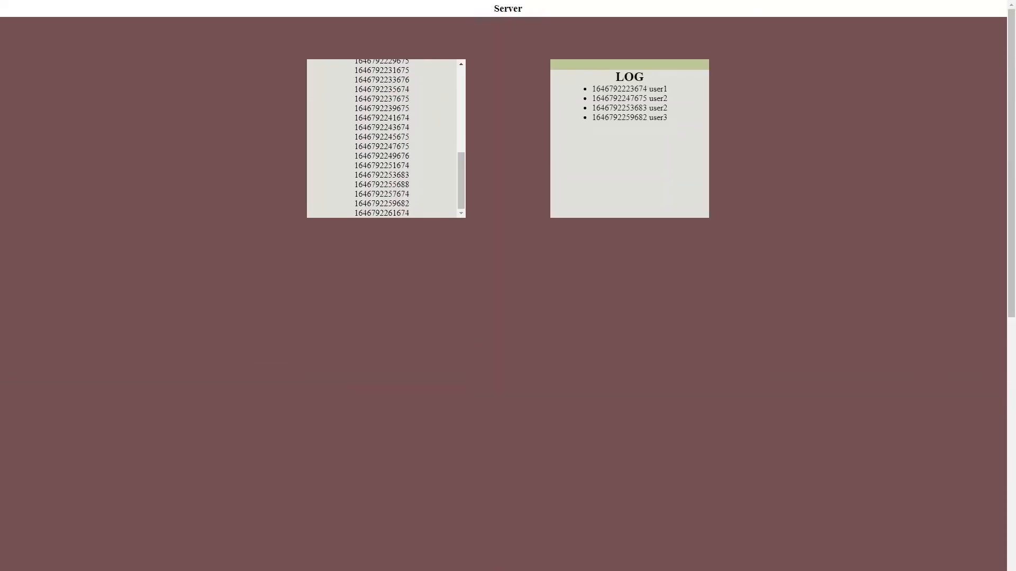
{"action": "scroll", "scroll_direction": "down", "scroll_amount": 3}
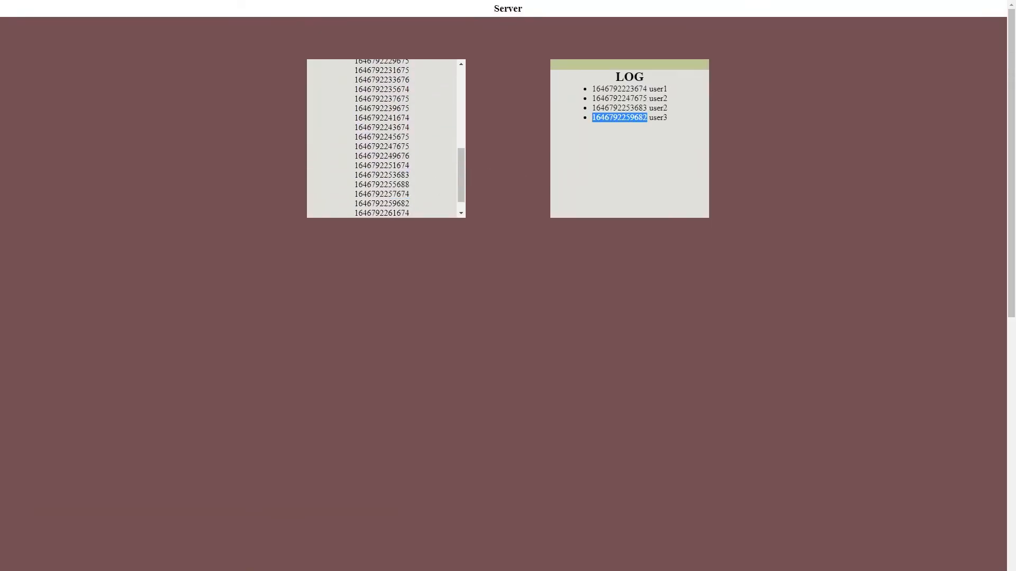
{"action": "scroll", "scroll_direction": "down", "scroll_amount": 3}
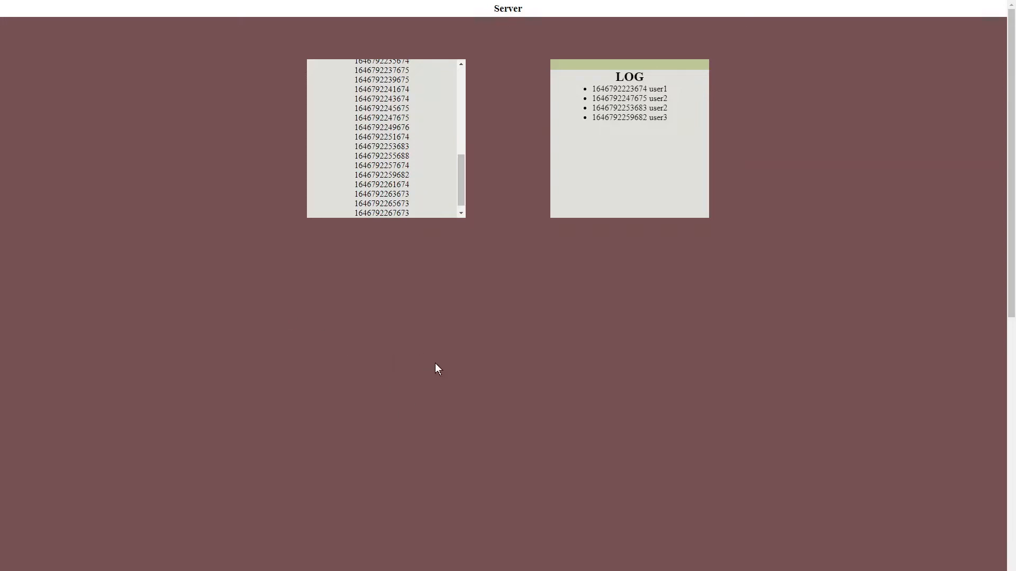
{"action": "mouse_move", "coordinate": [433, 376]}
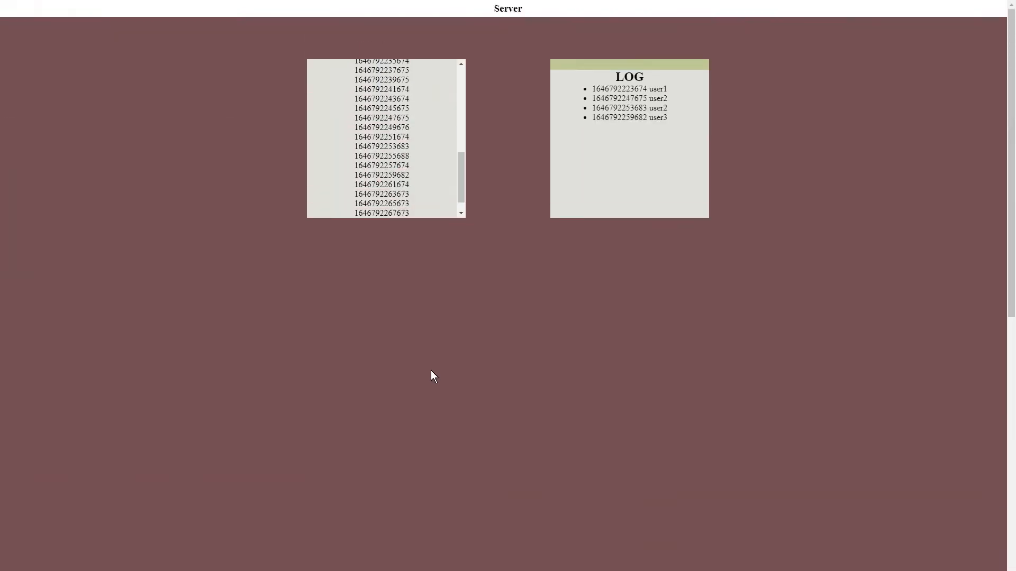
{"action": "mouse_move", "coordinate": [457, 241]}
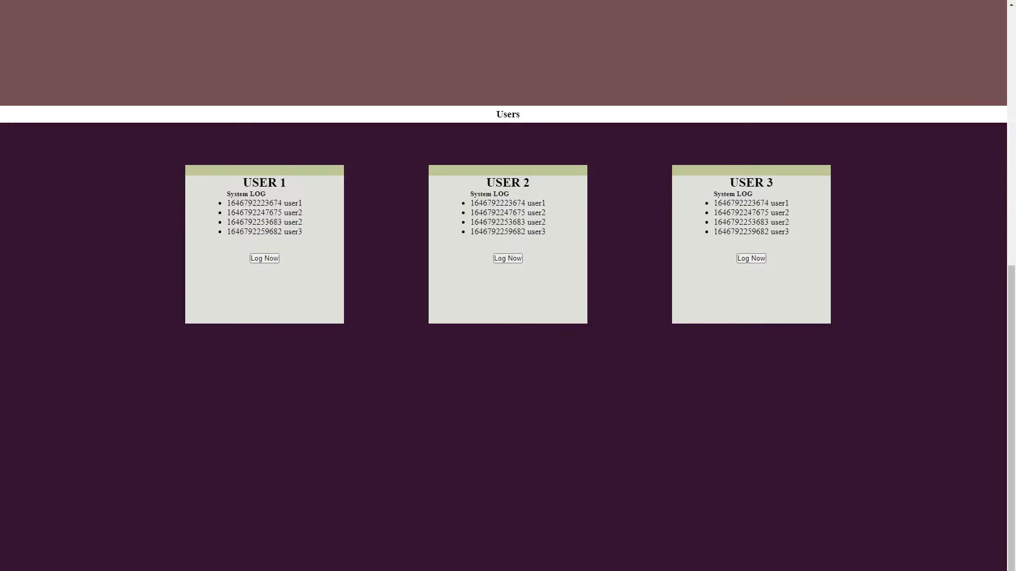
{"action": "mouse_move", "coordinate": [589, 374]}
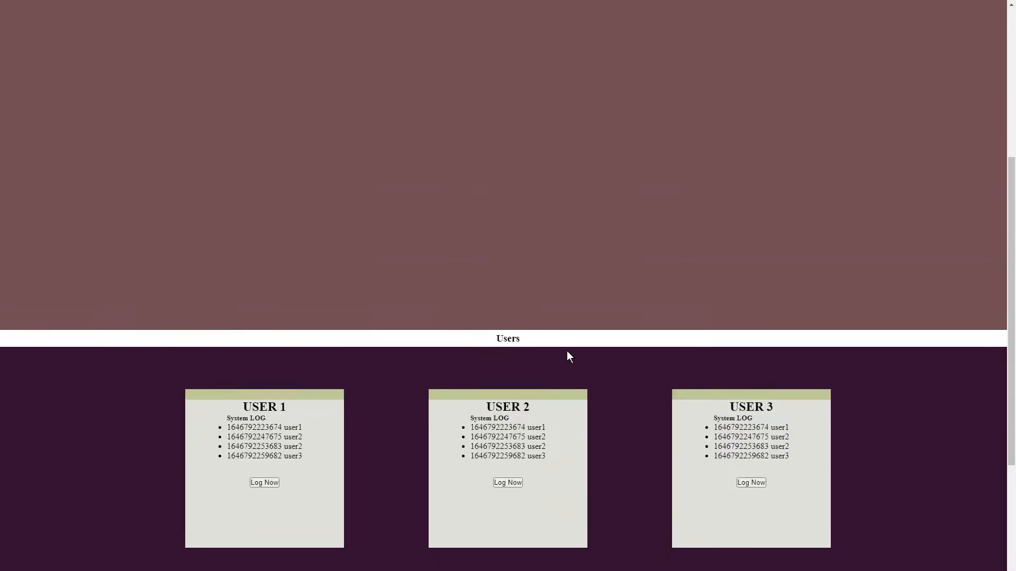
Log an entry from USER 3 so it appears in all three user logs.
{"action": "scroll", "scroll_direction": "up", "scroll_amount": 3}
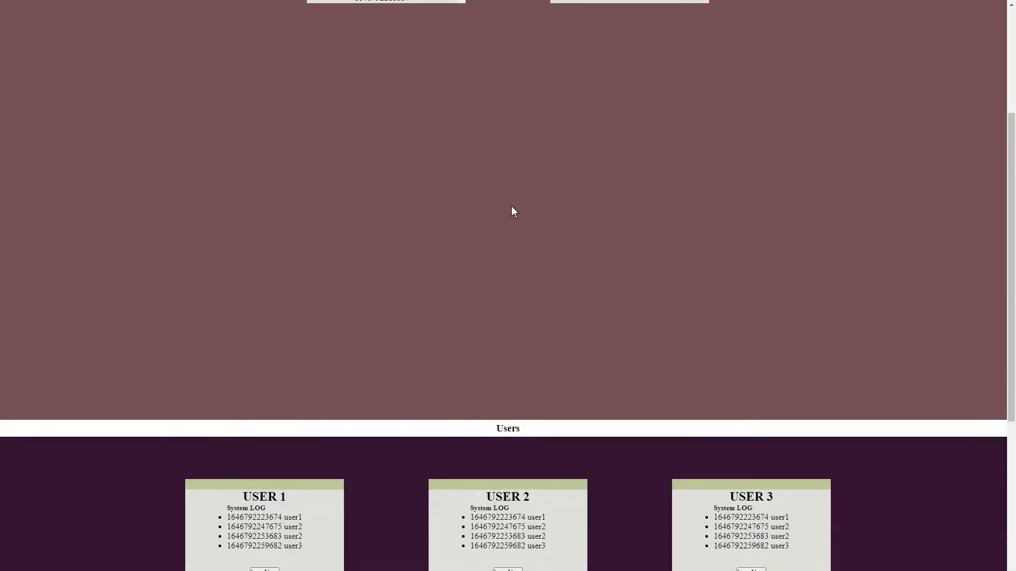
{"action": "scroll", "scroll_direction": "down", "scroll_amount": 3}
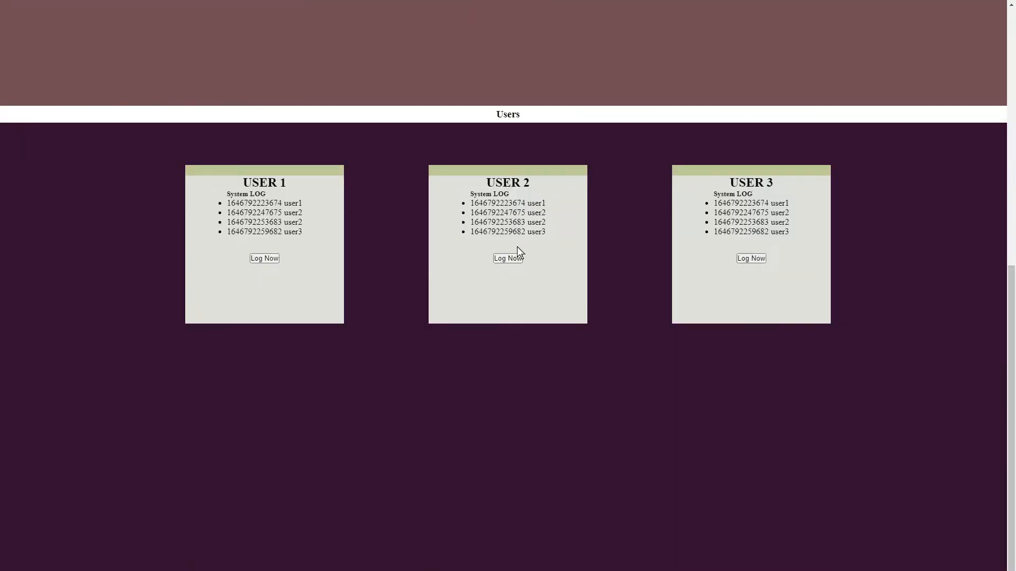
{"action": "mouse_move", "coordinate": [300, 260]}
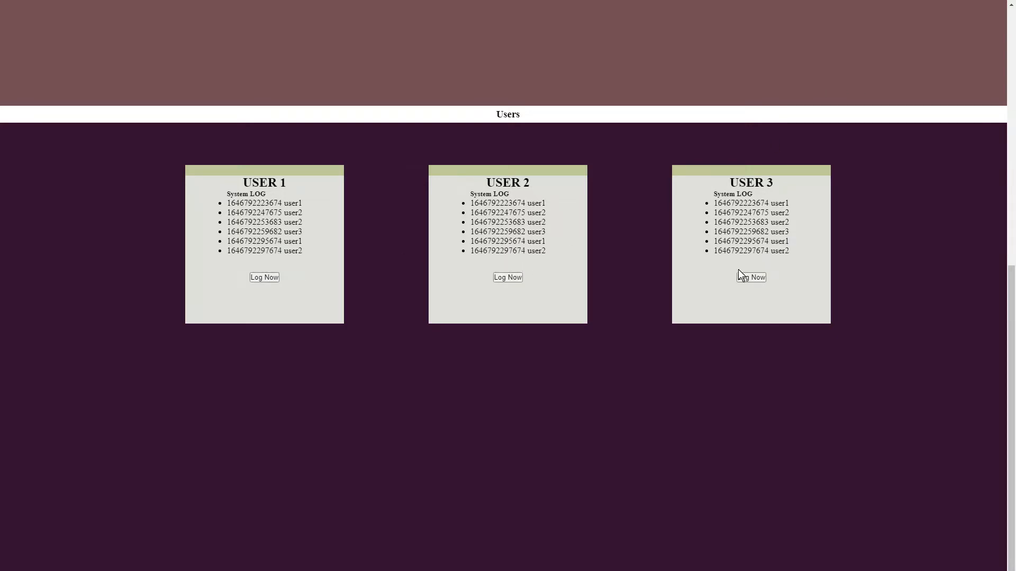
{"action": "left_click", "coordinate": [751, 277]}
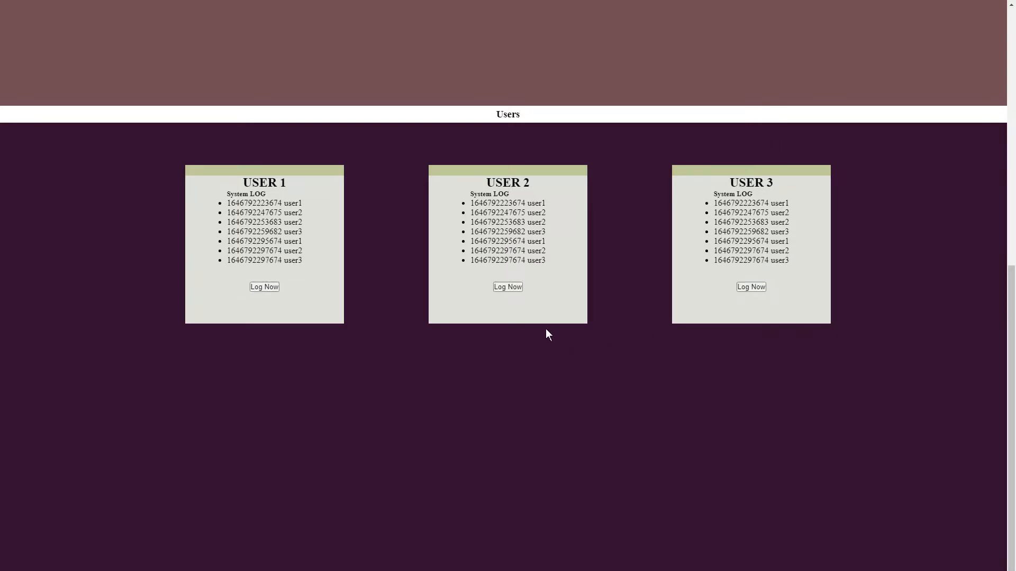
{"action": "mouse_move", "coordinate": [408, 416]}
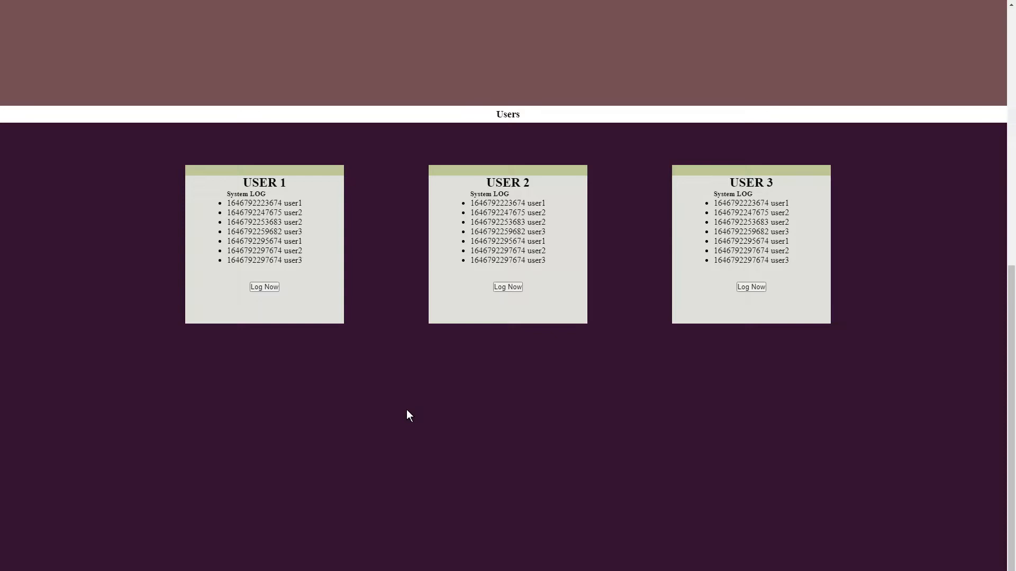
{"action": "mouse_move", "coordinate": [508, 286]}
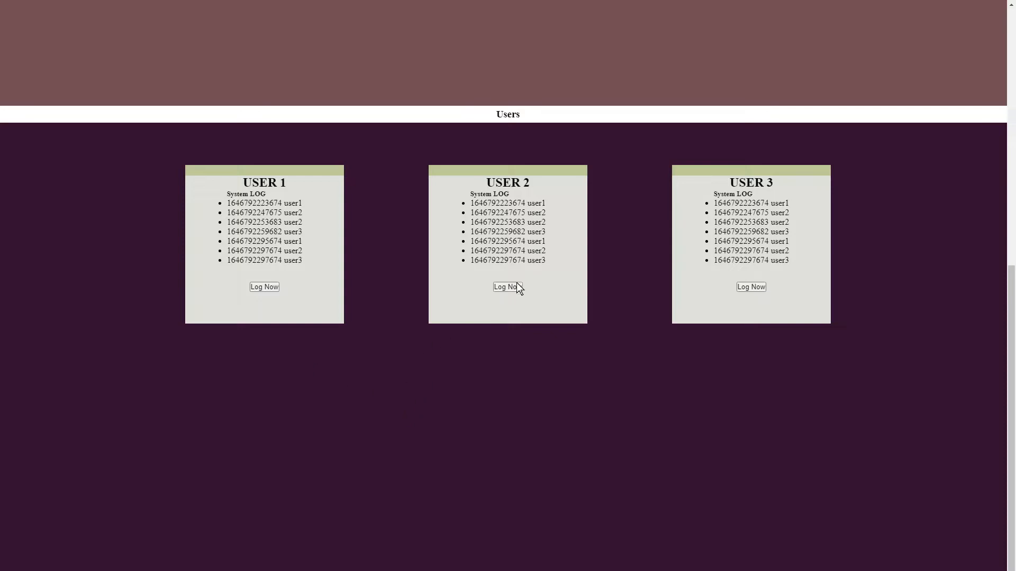
Log two more entries from USER 2, bringing each user log toward eleven entries.
{"action": "left_click", "coordinate": [508, 287]}
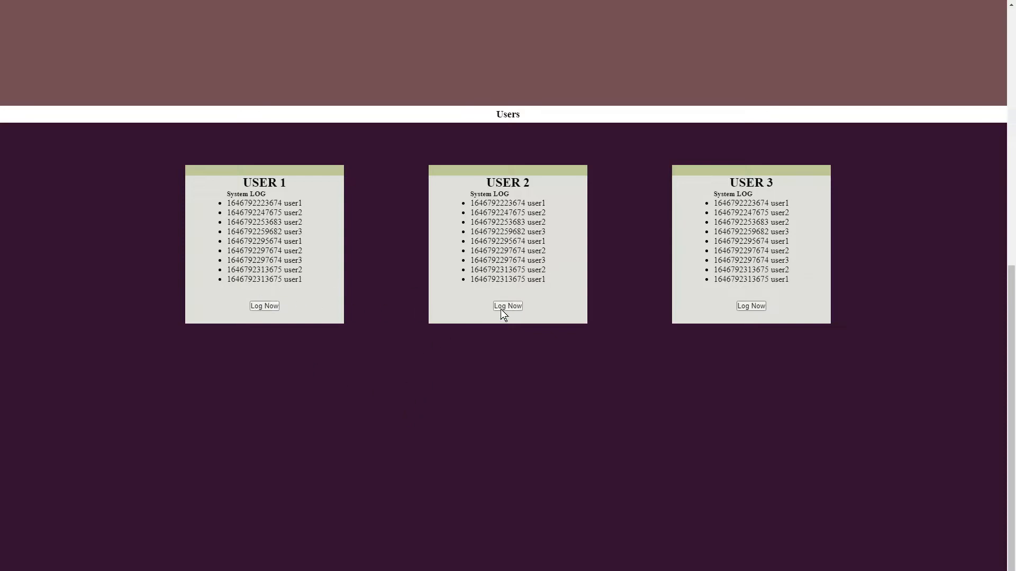
{"action": "left_click", "coordinate": [507, 306]}
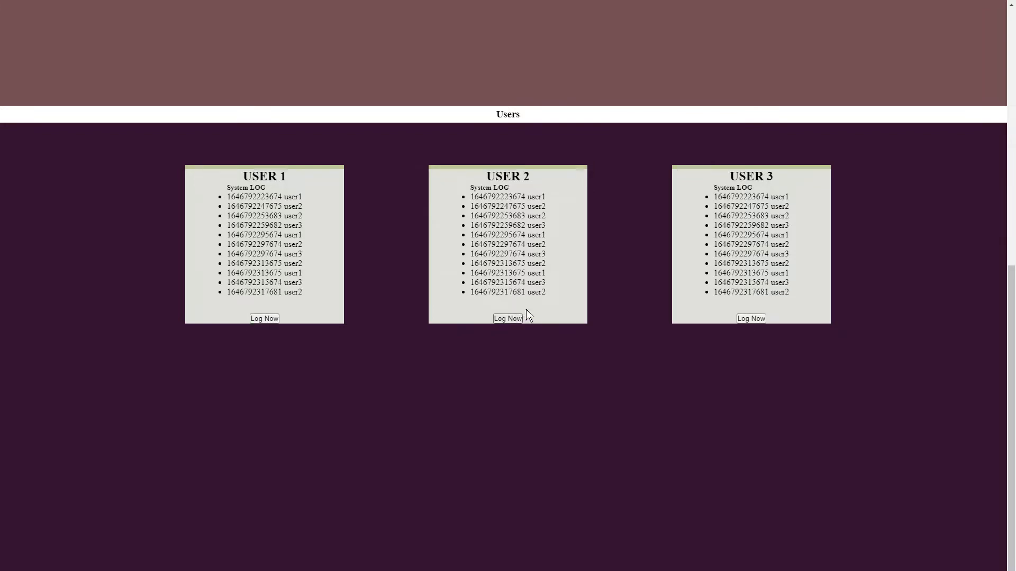
{"action": "double_click", "coordinate": [498, 273]}
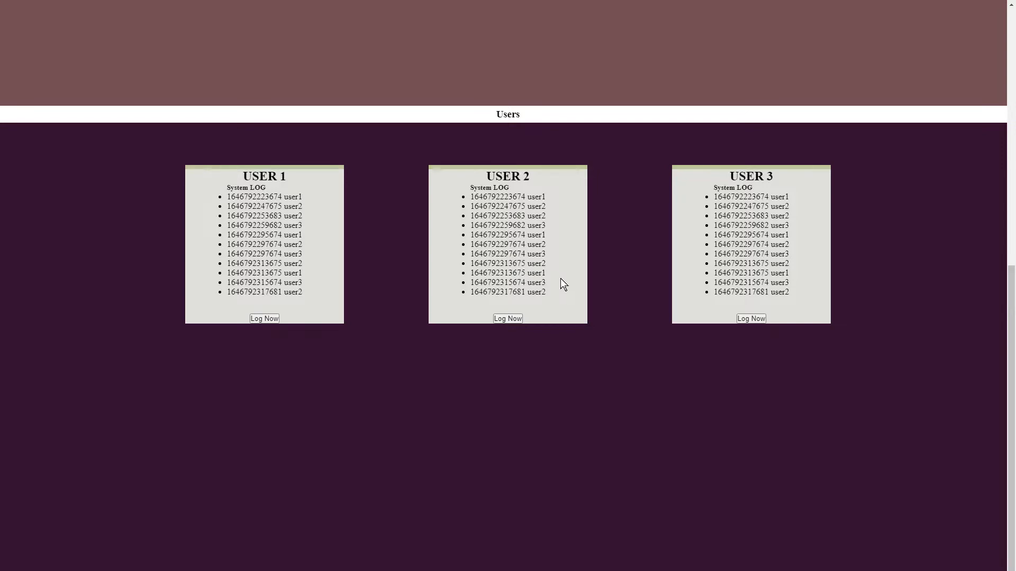
{"action": "mouse_move", "coordinate": [565, 305]}
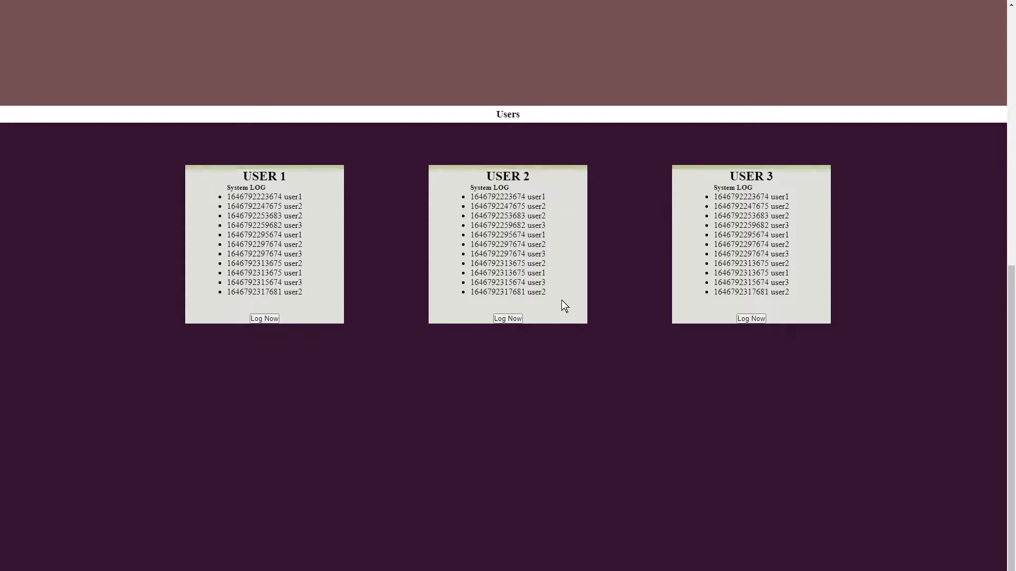
{"action": "mouse_move", "coordinate": [573, 302]}
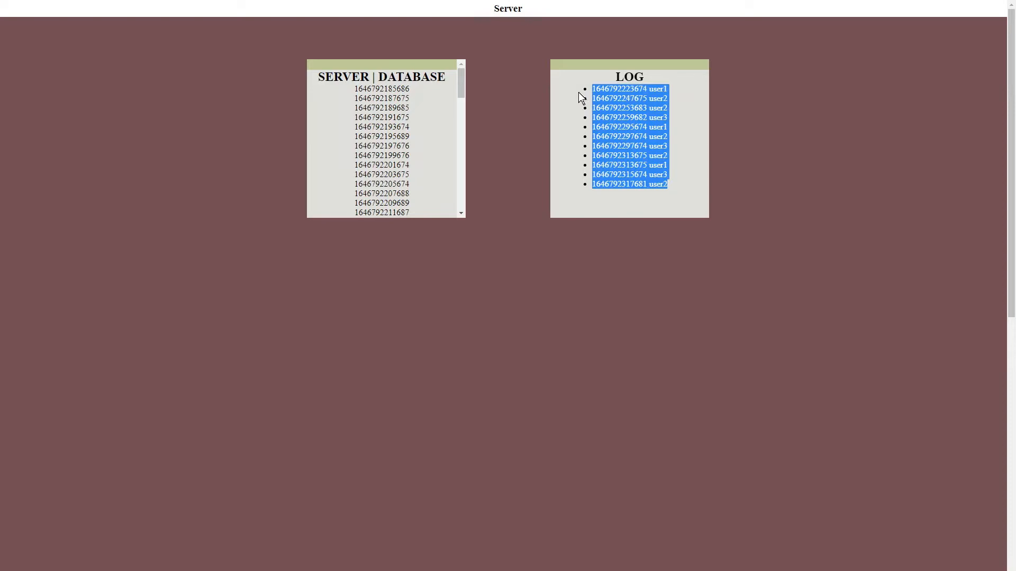
{"action": "left_click", "coordinate": [577, 113]}
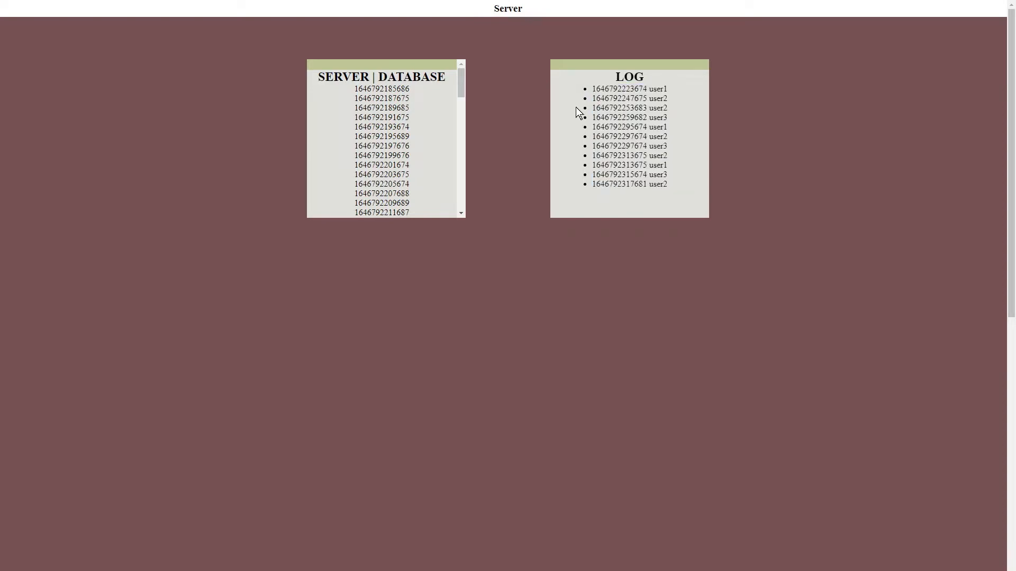
{"action": "mouse_move", "coordinate": [650, 257]}
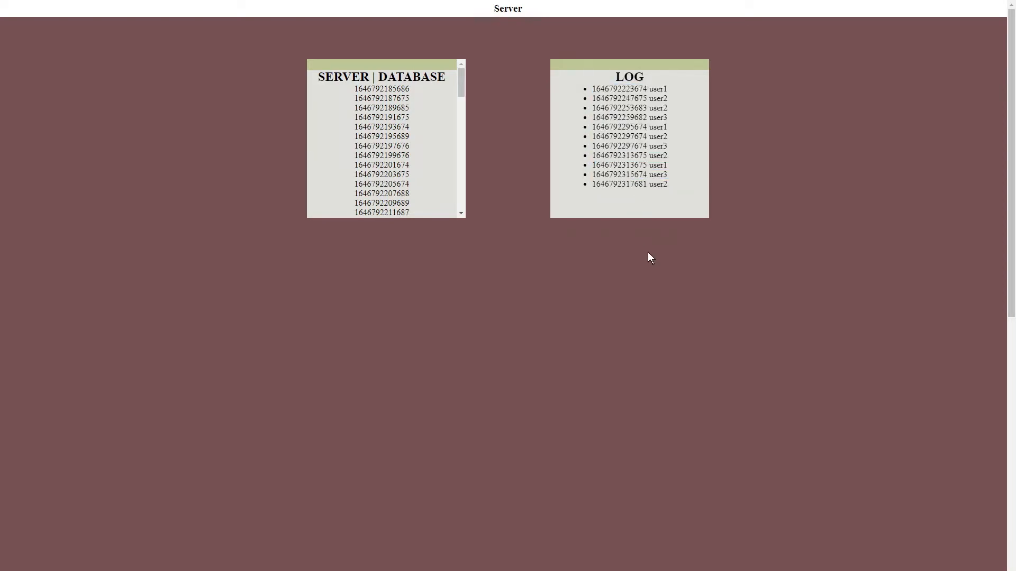
{"action": "scroll", "scroll_direction": "down", "scroll_amount": 3}
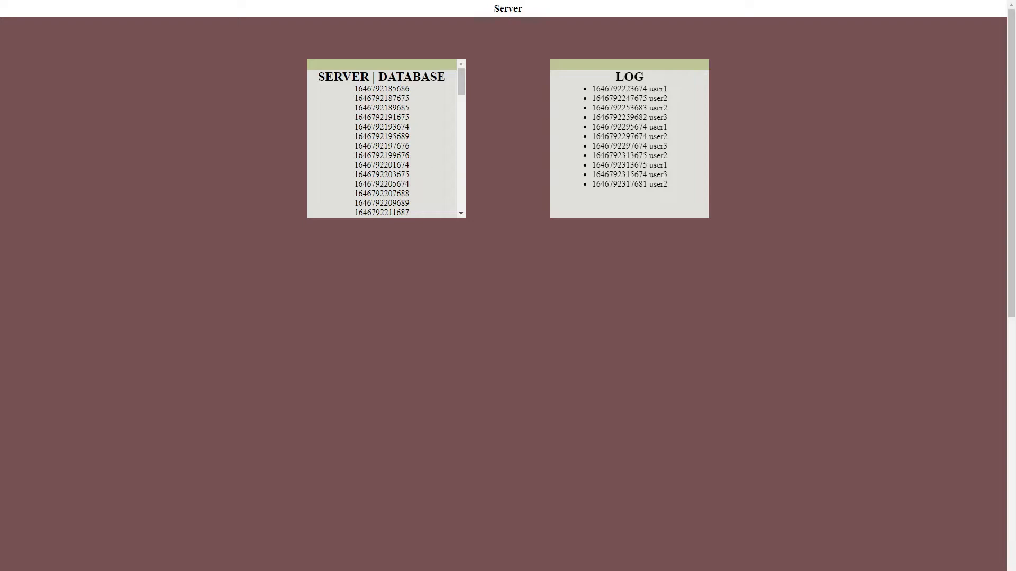
{"action": "scroll", "scroll_direction": "down", "scroll_amount": 3}
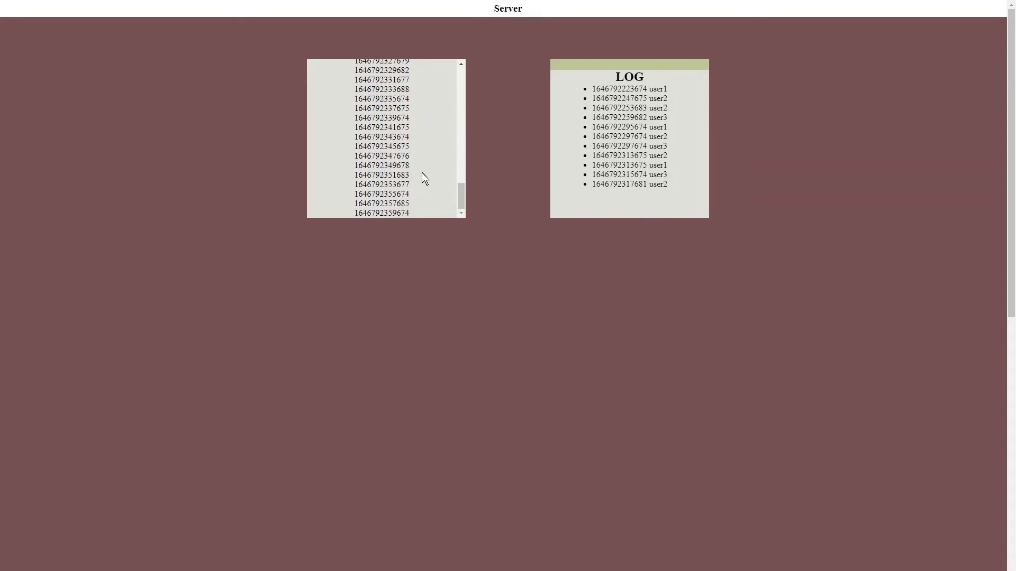
{"action": "scroll", "scroll_direction": "up", "scroll_amount": 3}
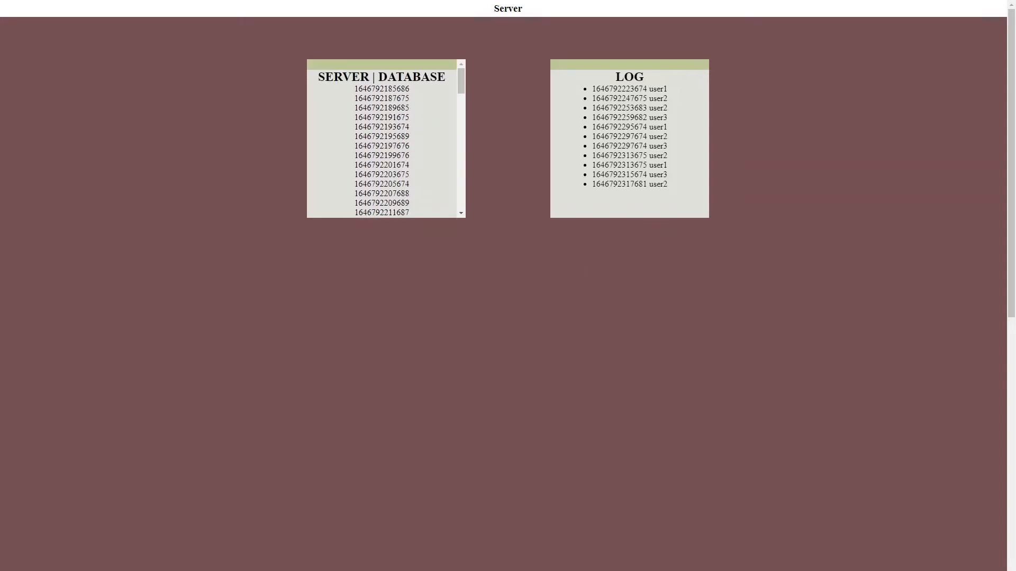
{"action": "mouse_move", "coordinate": [403, 231]}
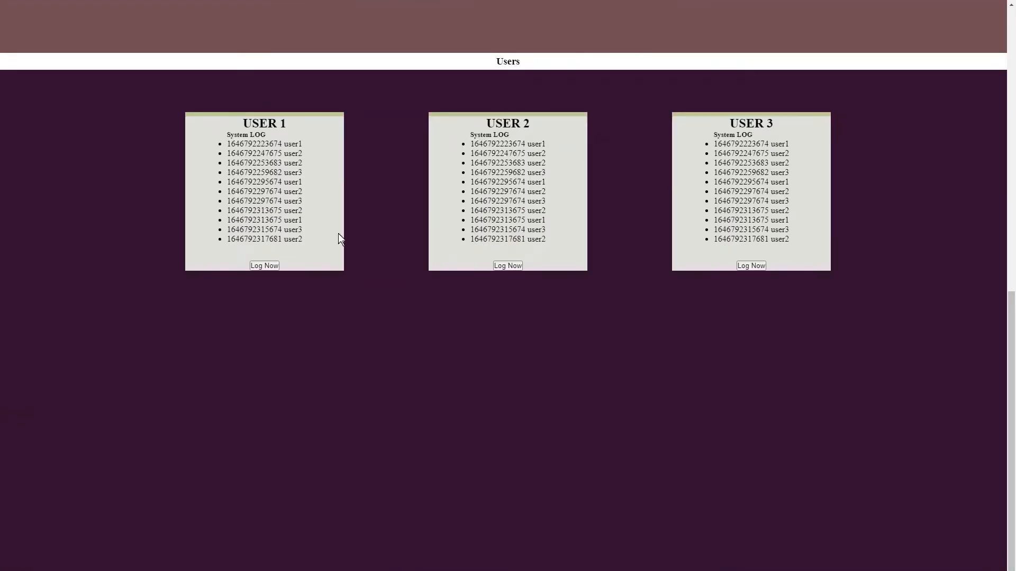
{"action": "mouse_move", "coordinate": [318, 167]}
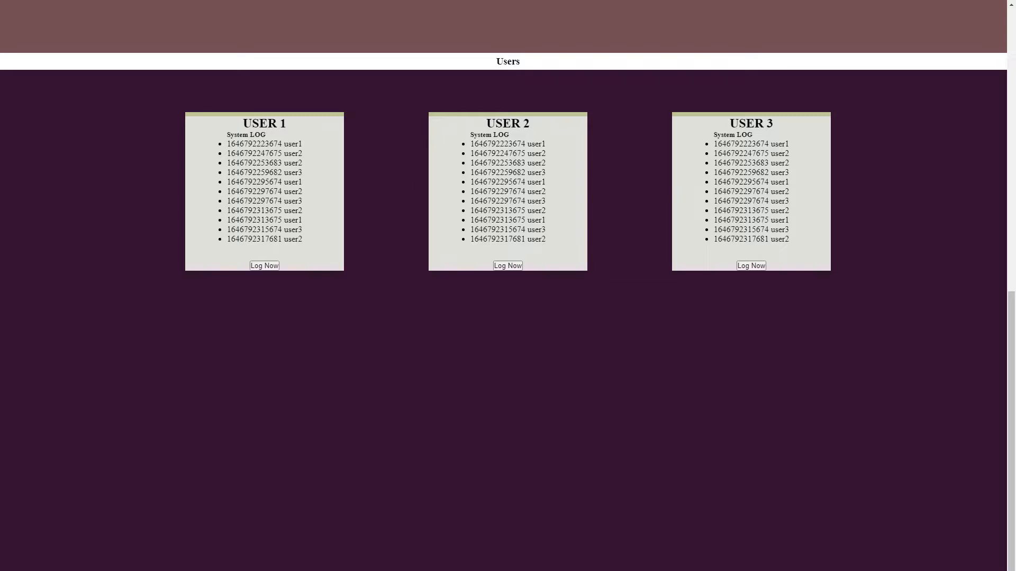
{"action": "mouse_move", "coordinate": [443, 277]}
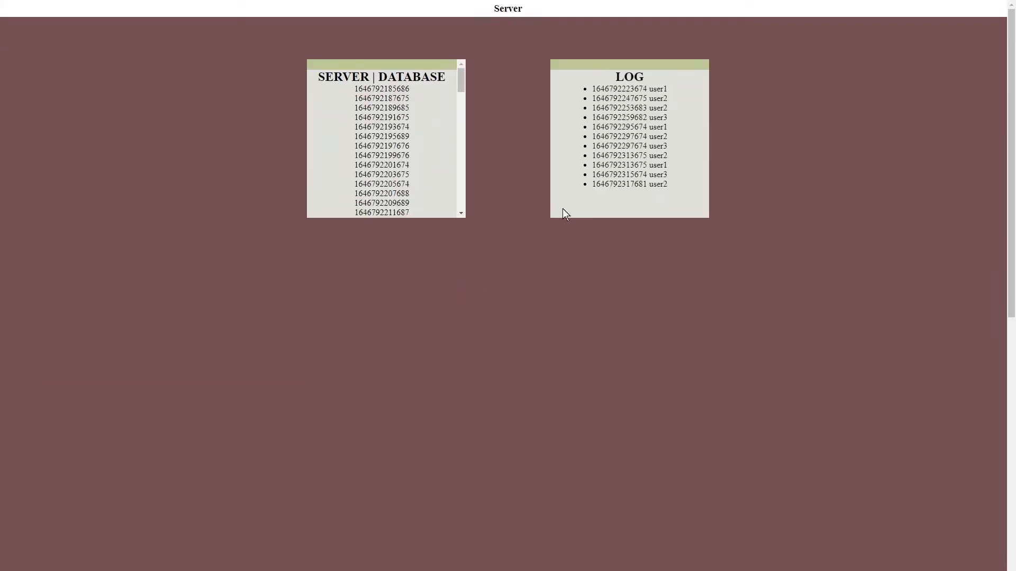
{"action": "mouse_move", "coordinate": [598, 206]}
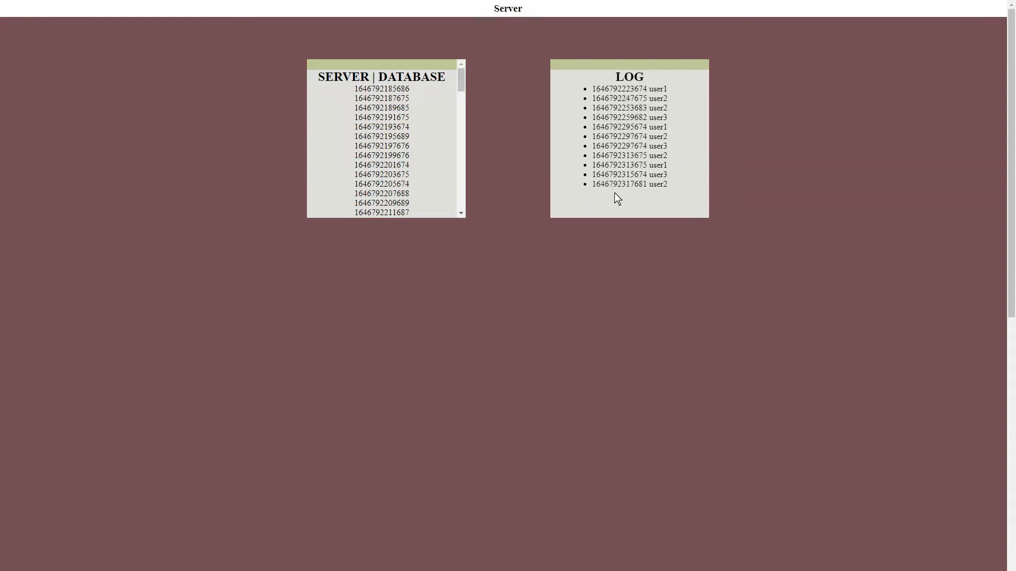
{"action": "mouse_move", "coordinate": [591, 209]}
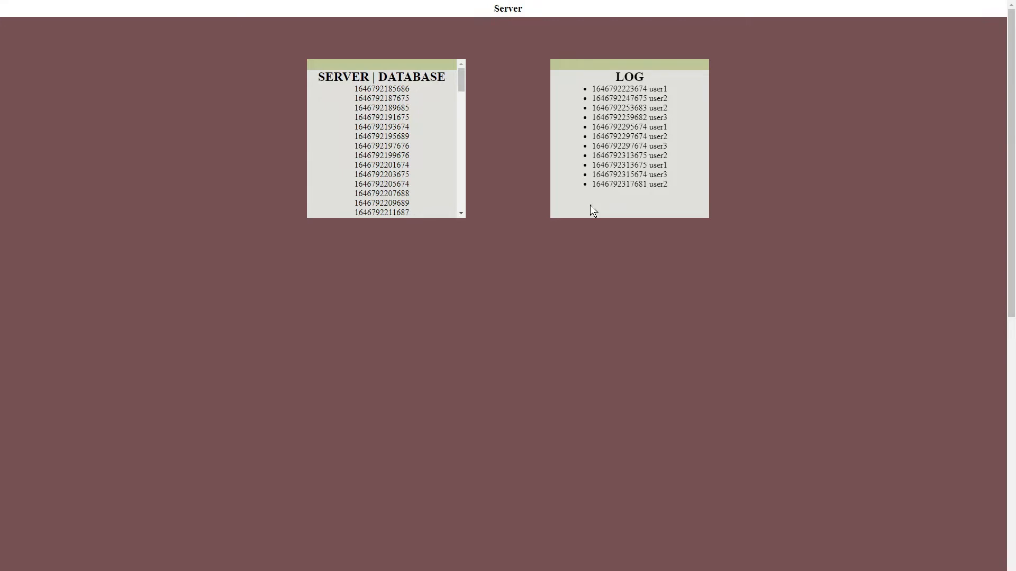
{"action": "mouse_move", "coordinate": [603, 352]}
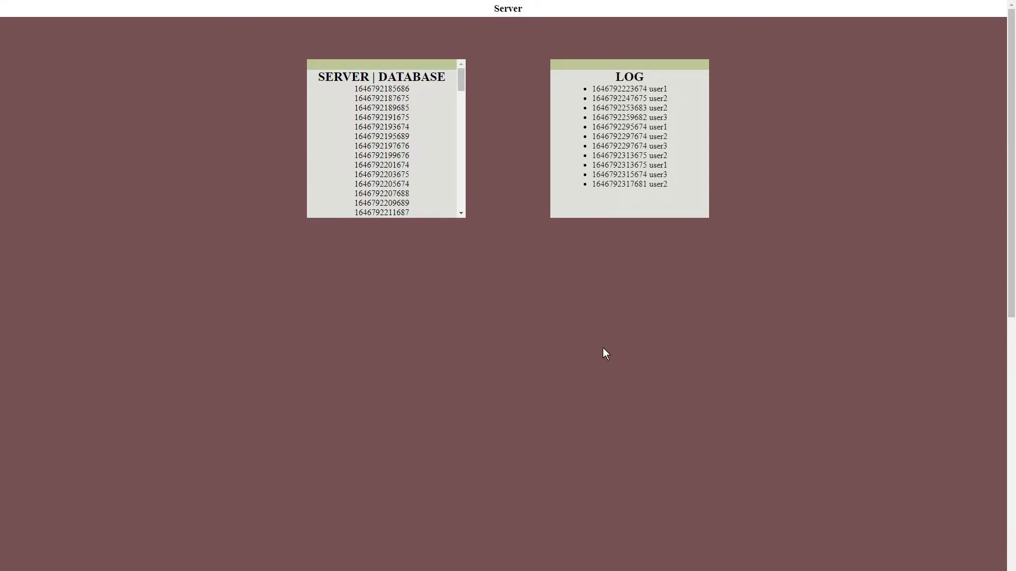
{"action": "mouse_move", "coordinate": [579, 291]}
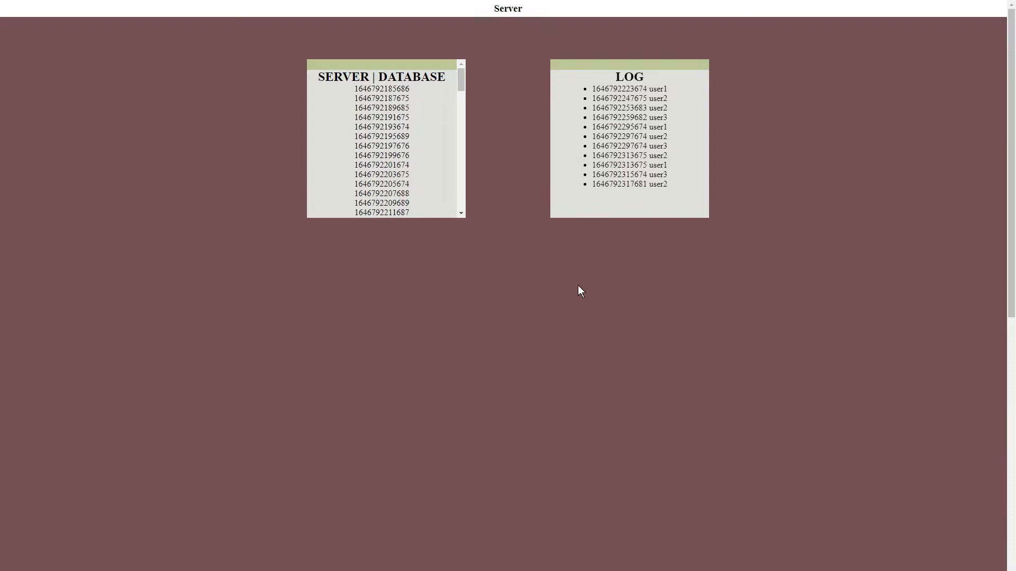
{"action": "key", "text": "alt+tab"}
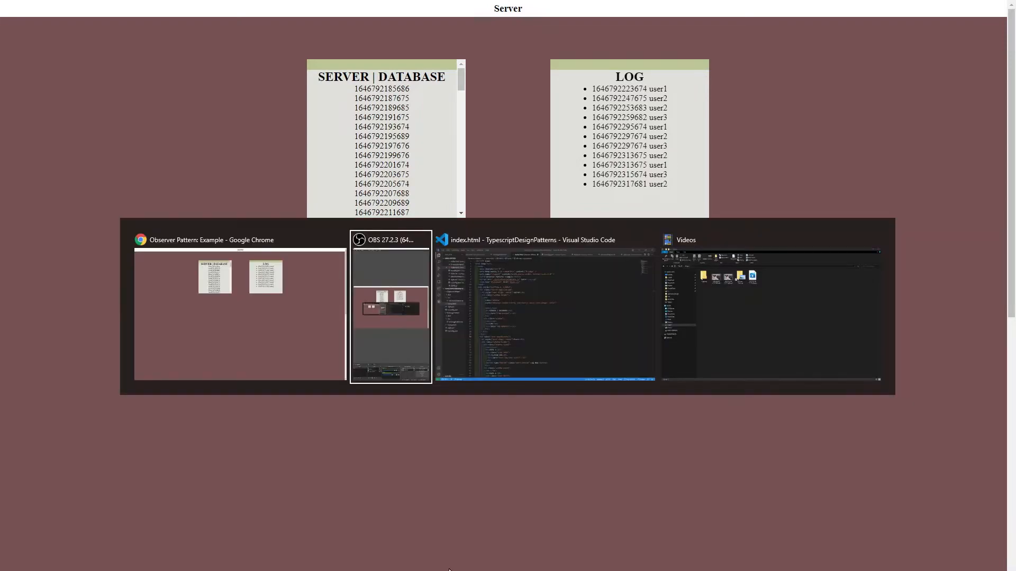
Switch to observerPattern.ts and mark the add and remove declarations in Subject.
{"action": "left_click", "coordinate": [546, 305]}
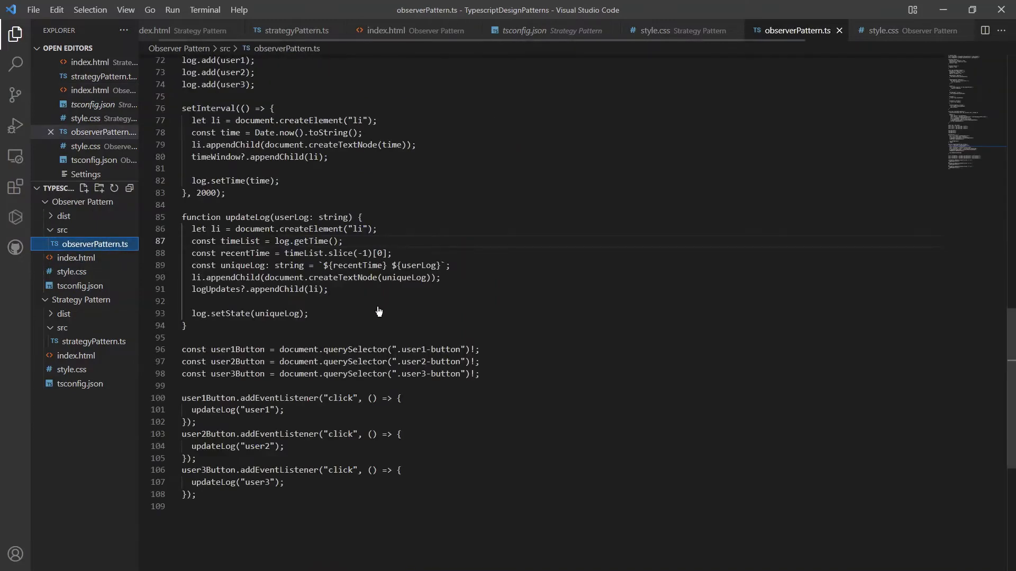
{"action": "scroll", "scroll_direction": "up", "scroll_amount": 3}
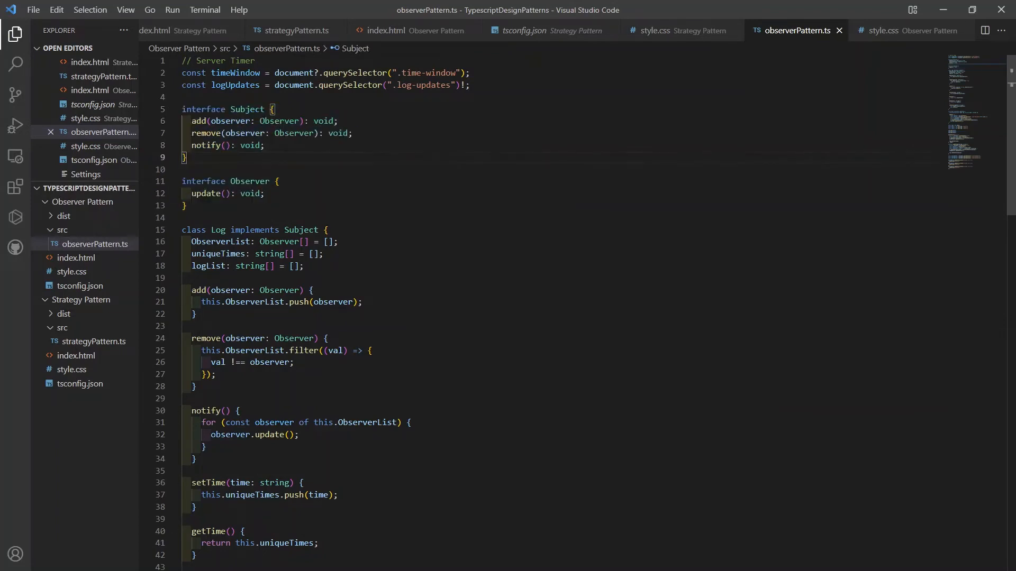
{"action": "left_click", "coordinate": [188, 169]}
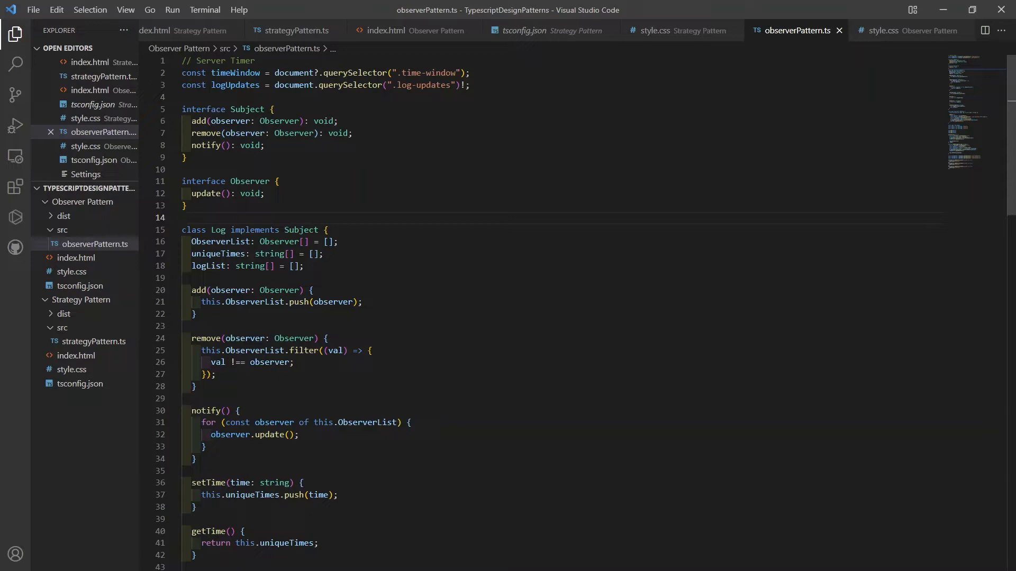
{"action": "left_click", "coordinate": [184, 218]}
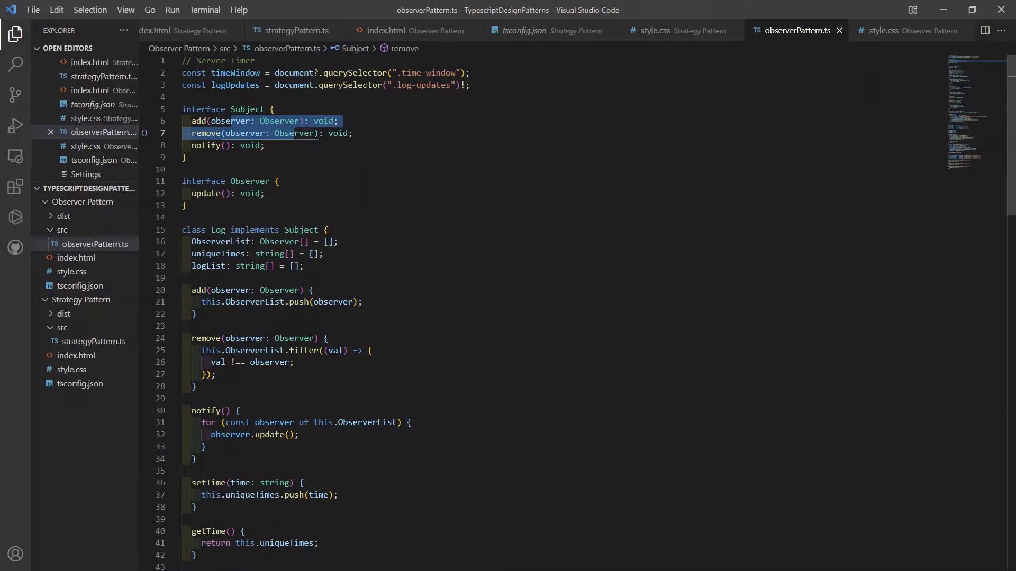
Point out notify's void return type in Subject and the update method in Observer.
{"action": "left_click", "coordinate": [227, 145]}
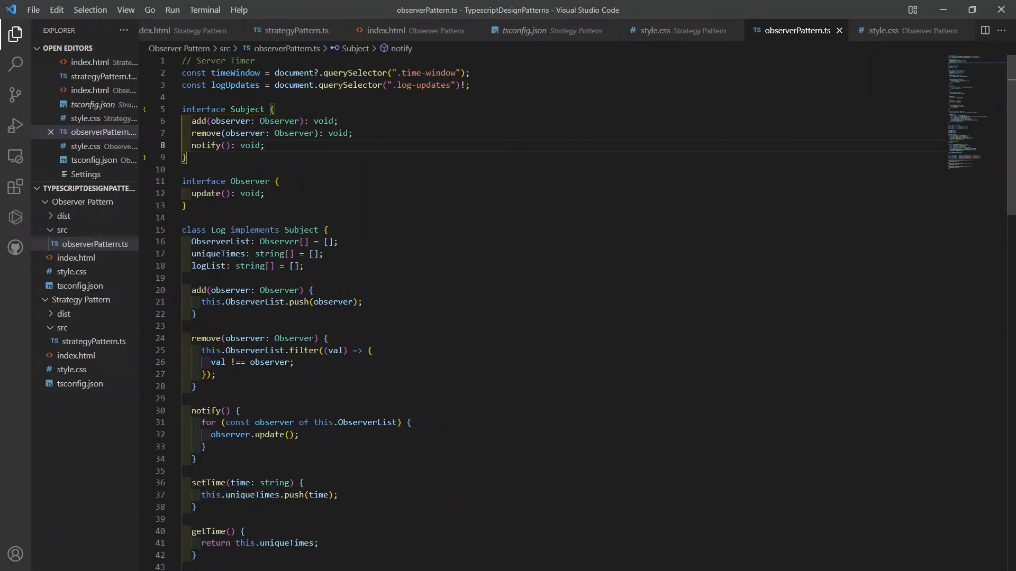
{"action": "double_click", "coordinate": [249, 144]}
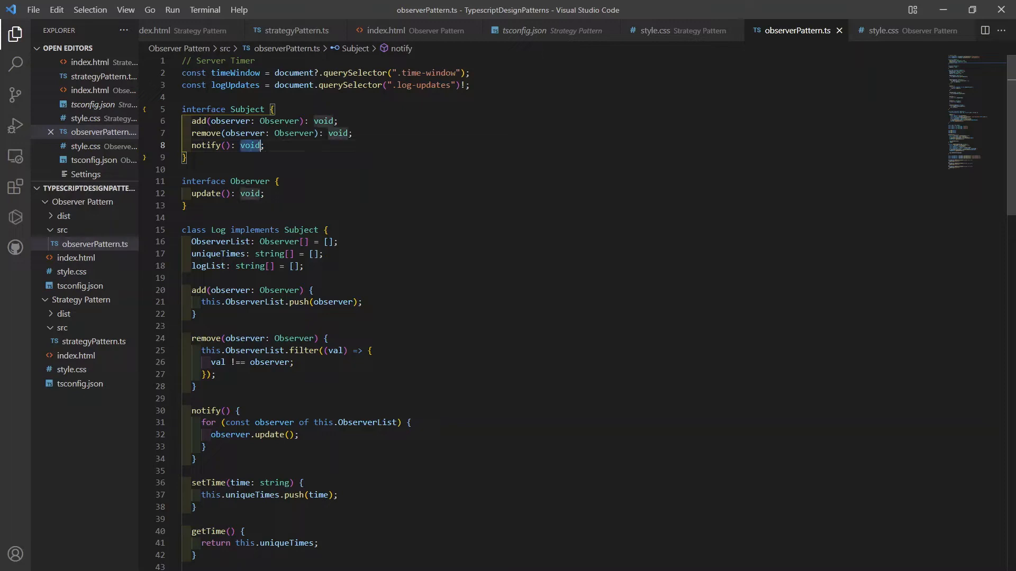
{"action": "left_click", "coordinate": [227, 193]}
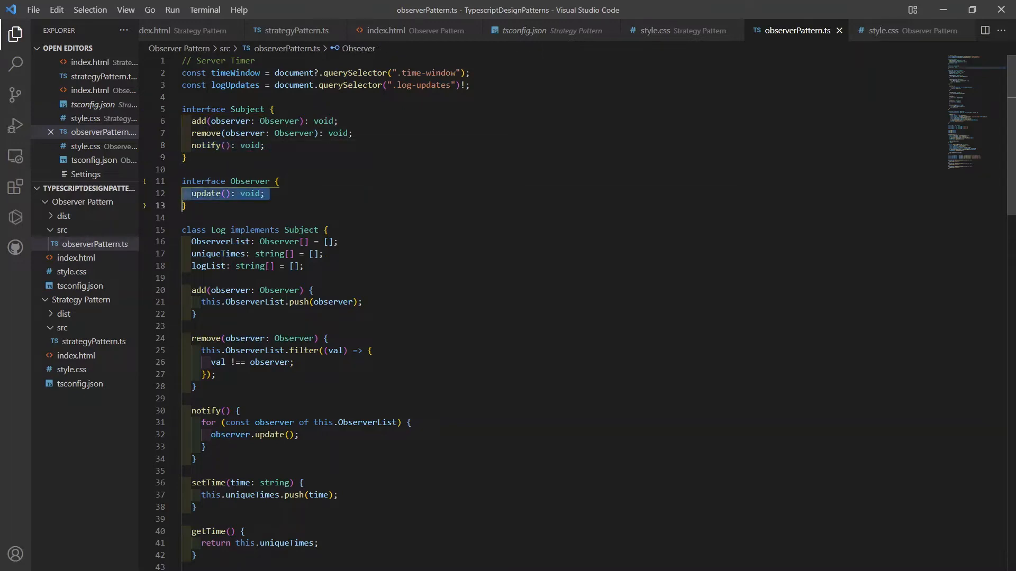
{"action": "left_click", "coordinate": [210, 193]}
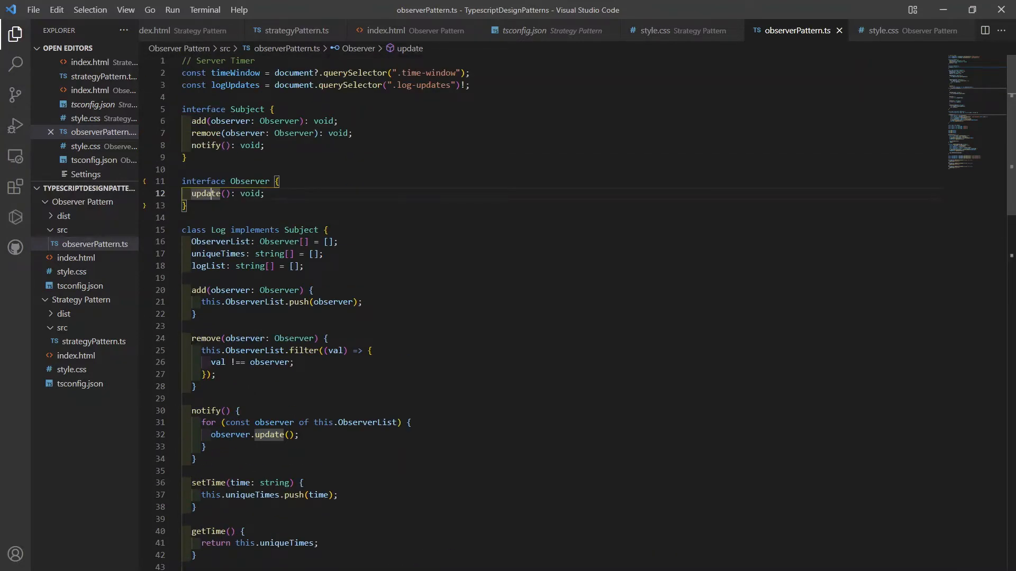
{"action": "scroll", "scroll_direction": "down", "scroll_amount": 3}
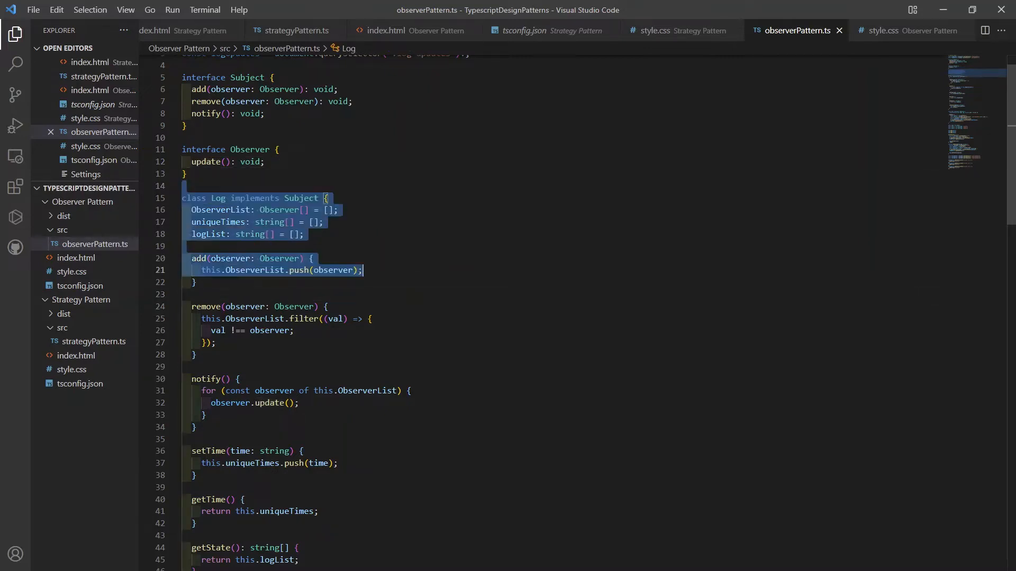
{"action": "scroll", "scroll_direction": "down", "scroll_amount": 3}
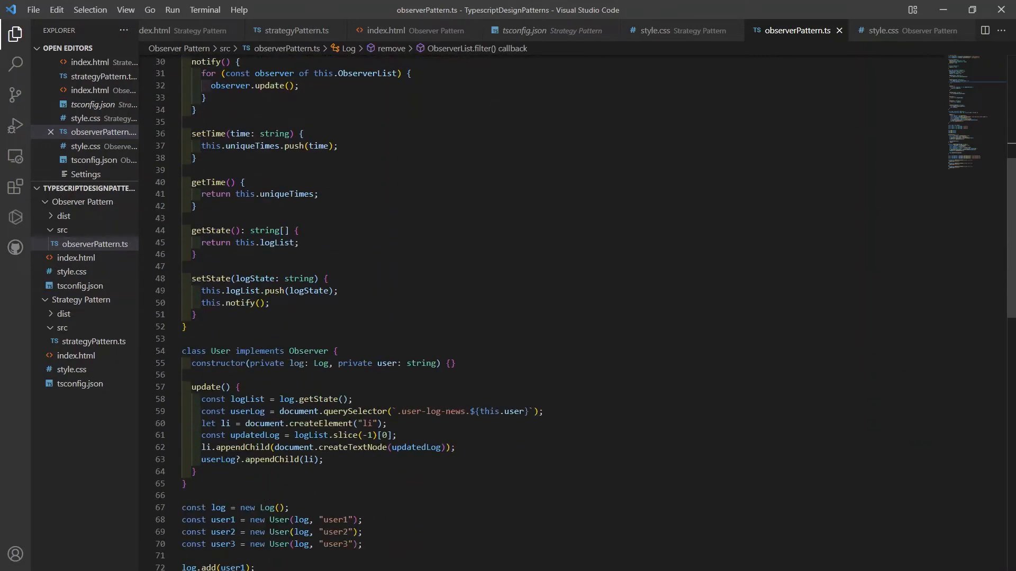
{"action": "scroll", "scroll_direction": "up", "scroll_amount": 3}
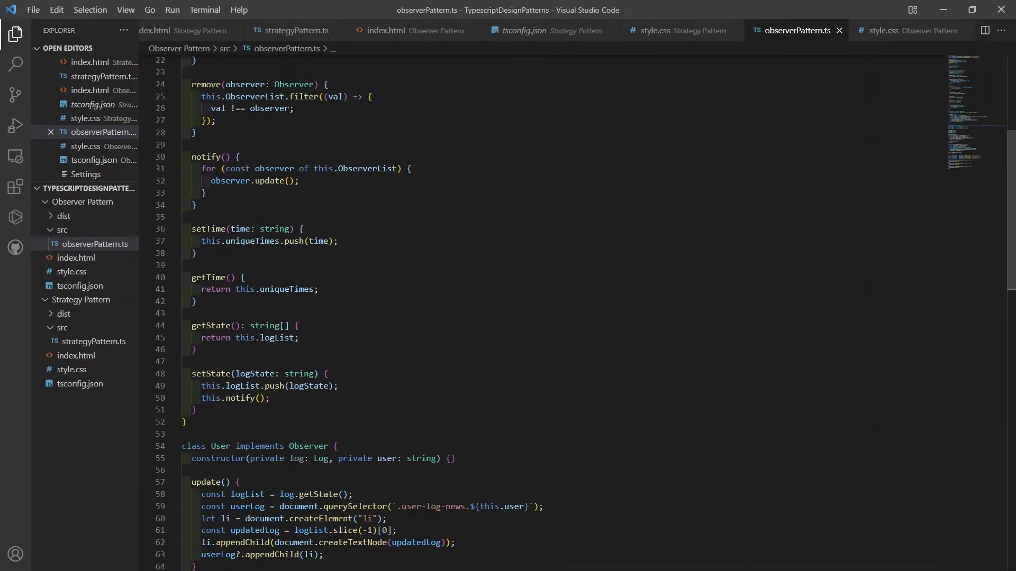
{"action": "scroll", "scroll_direction": "up", "scroll_amount": 3}
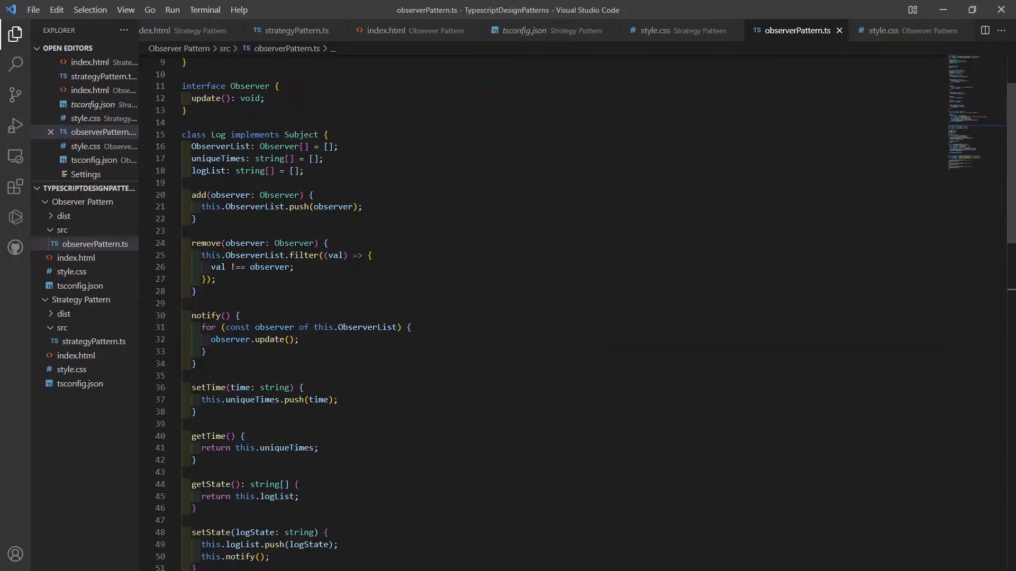
{"action": "scroll", "scroll_direction": "up", "scroll_amount": 3}
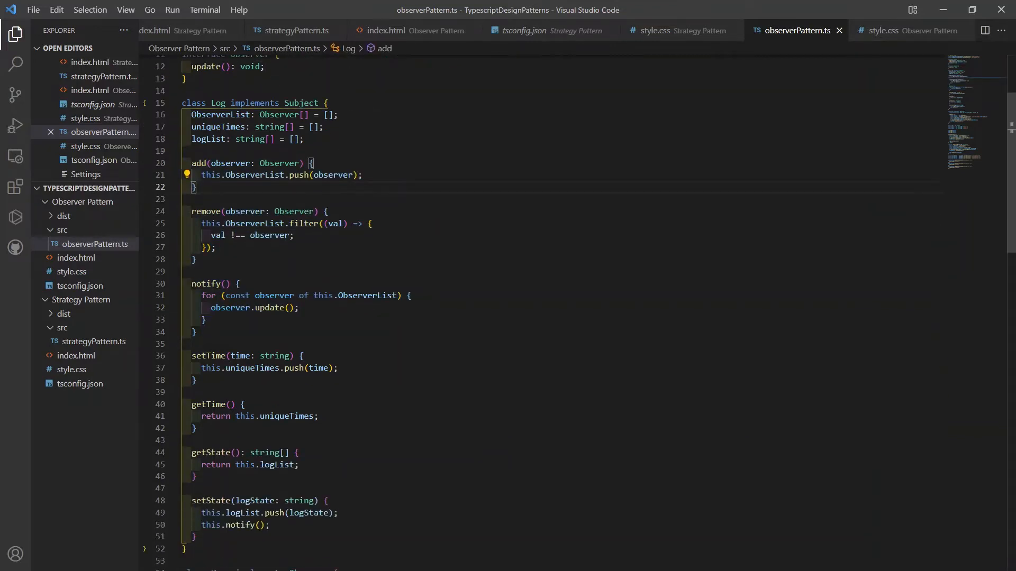
{"action": "scroll", "scroll_direction": "up", "scroll_amount": 3}
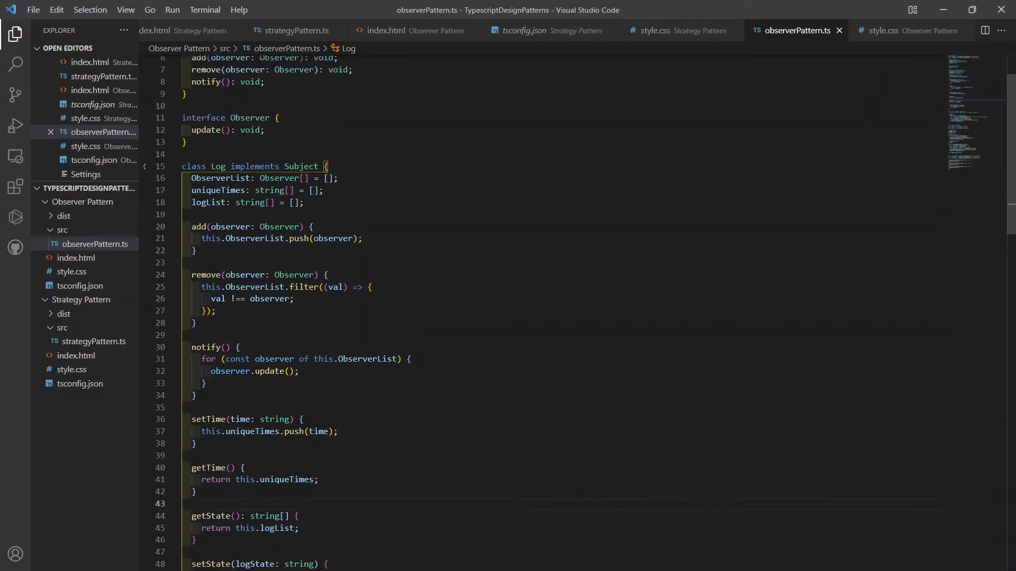
{"action": "scroll", "scroll_direction": "up", "scroll_amount": 3}
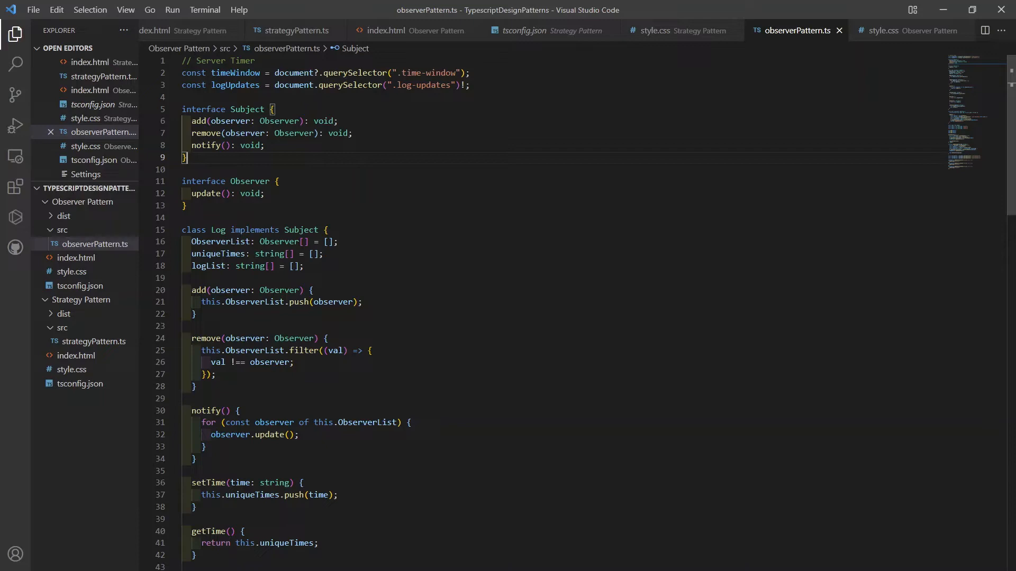
{"action": "left_click", "coordinate": [188, 170]}
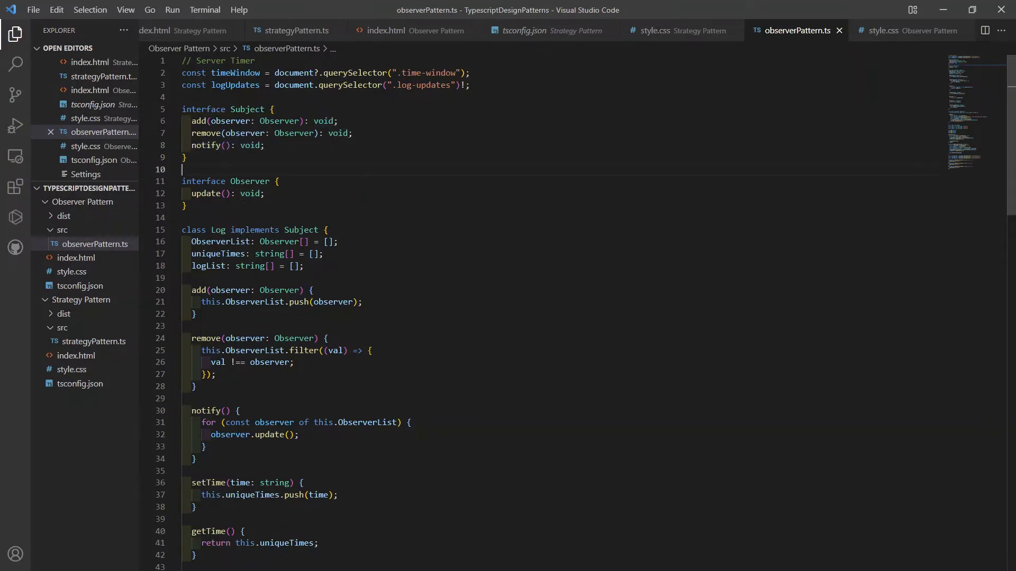
{"action": "scroll", "scroll_direction": "down", "scroll_amount": 3}
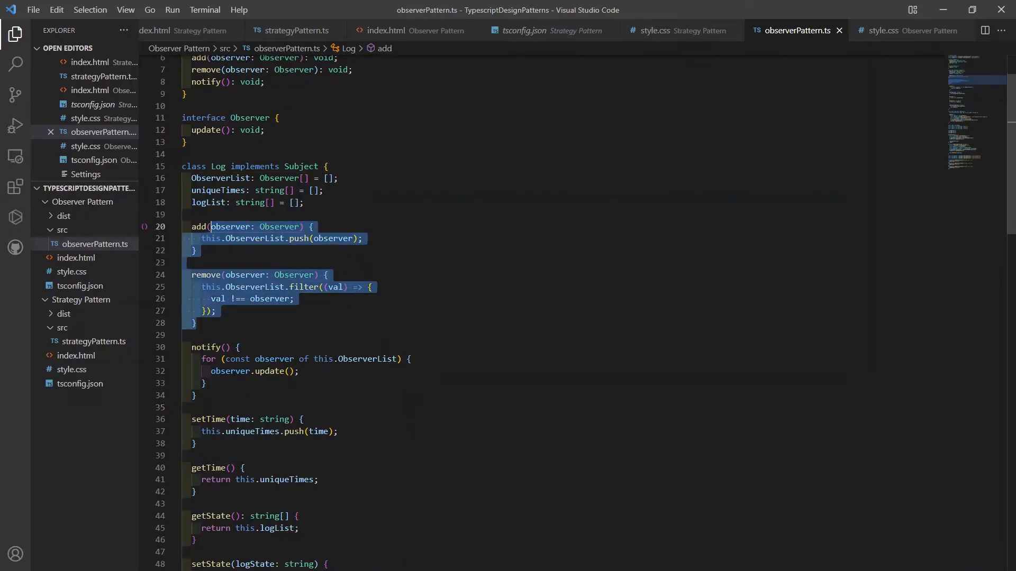
{"action": "left_click", "coordinate": [262, 178]}
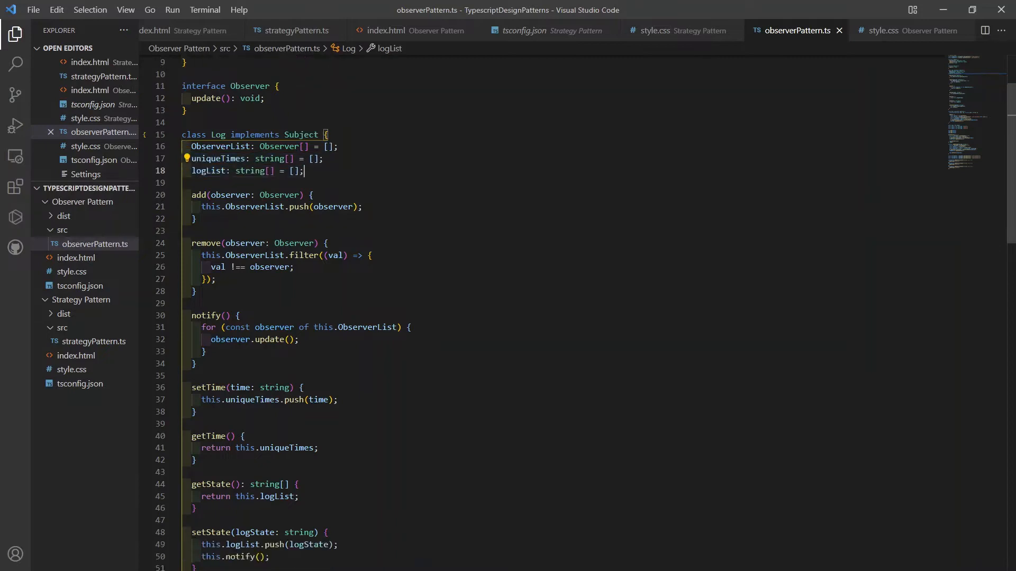
{"action": "scroll", "scroll_direction": "up", "scroll_amount": 3}
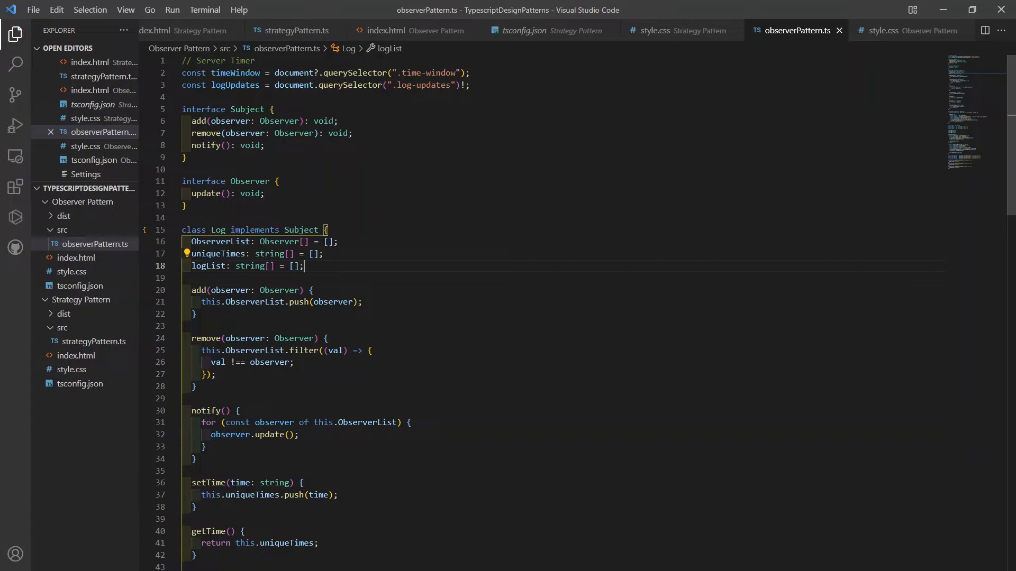
{"action": "scroll", "scroll_direction": "down", "scroll_amount": 3}
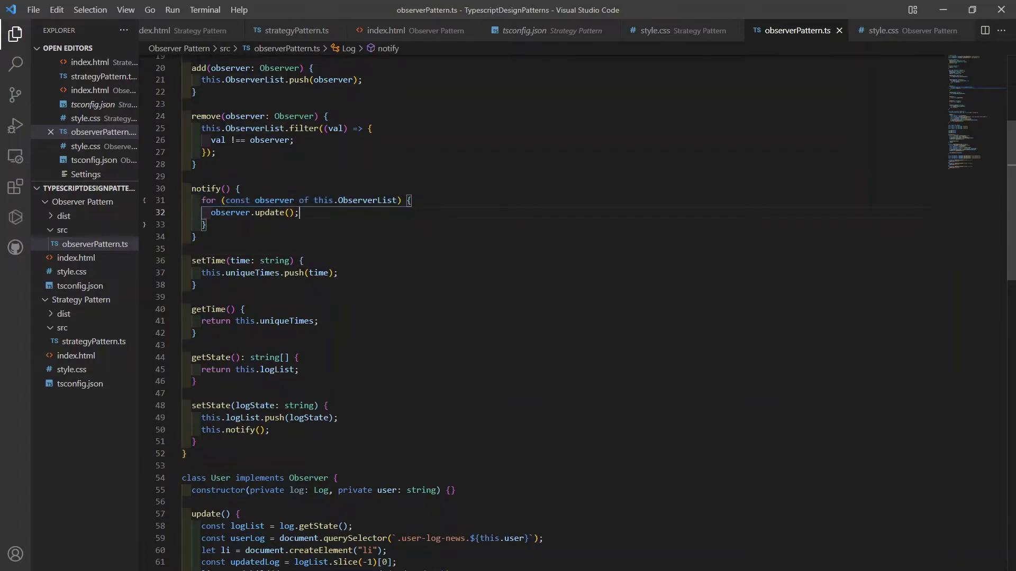
{"action": "scroll", "scroll_direction": "up", "scroll_amount": 3}
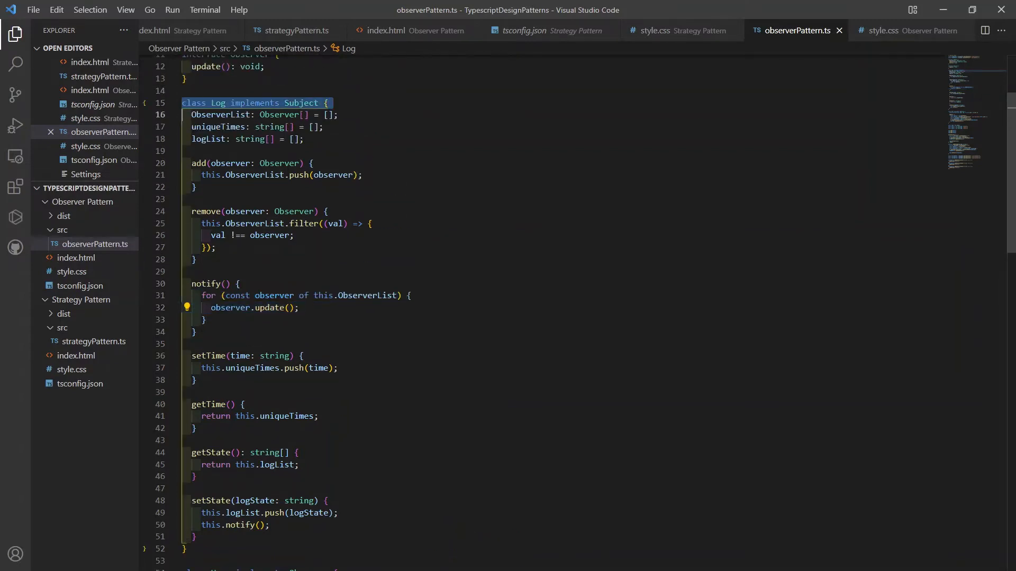
{"action": "scroll", "scroll_direction": "down", "scroll_amount": 3}
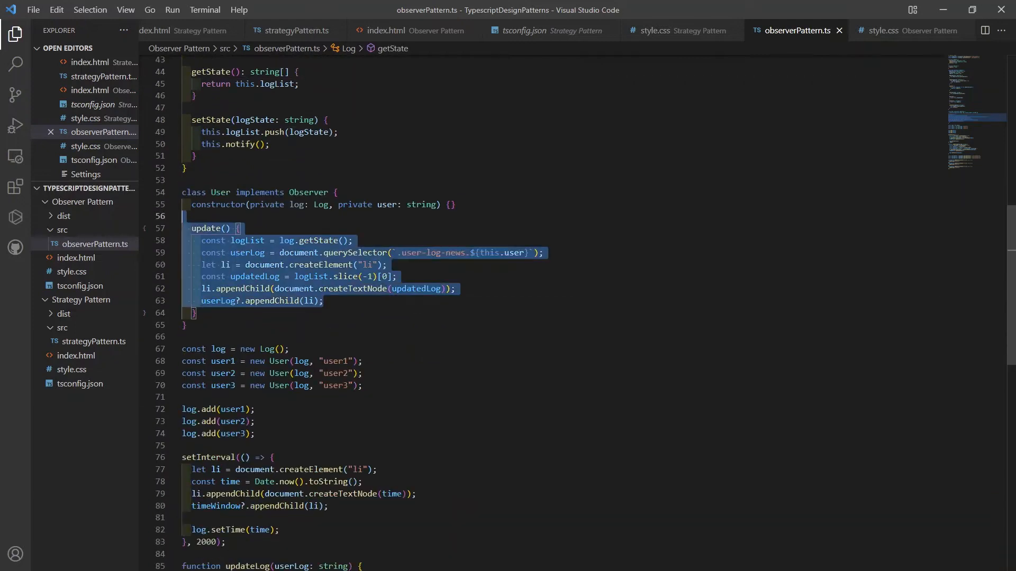
{"action": "scroll", "scroll_direction": "up", "scroll_amount": 3}
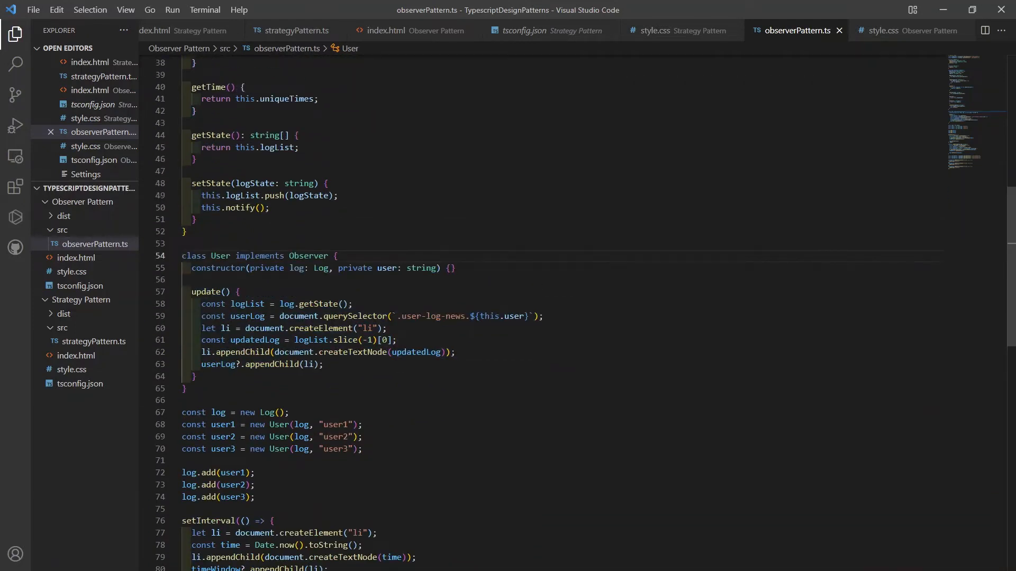
{"action": "scroll", "scroll_direction": "up", "scroll_amount": 3}
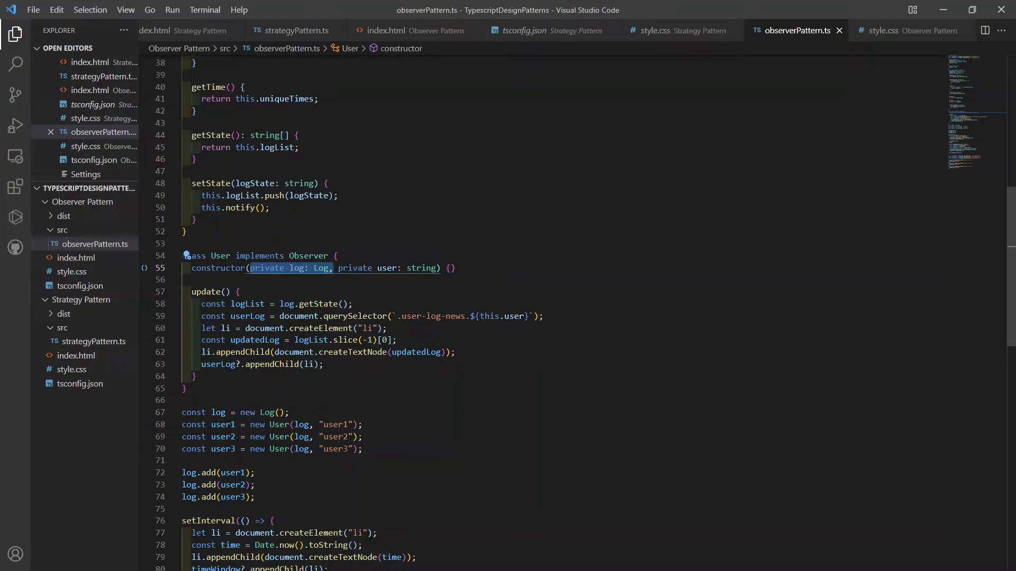
{"action": "scroll", "scroll_direction": "up", "scroll_amount": 3}
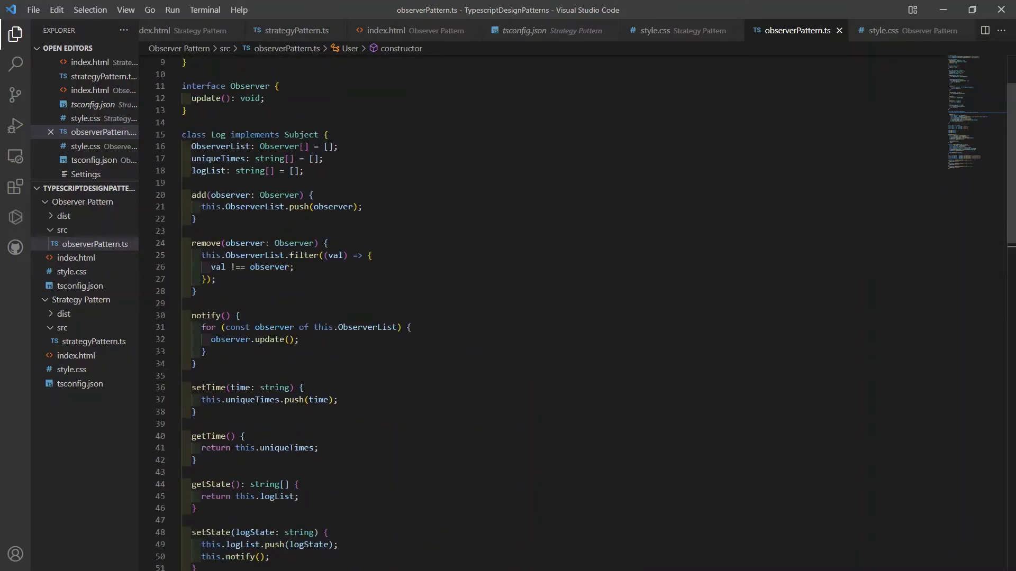
{"action": "scroll", "scroll_direction": "down", "scroll_amount": 3}
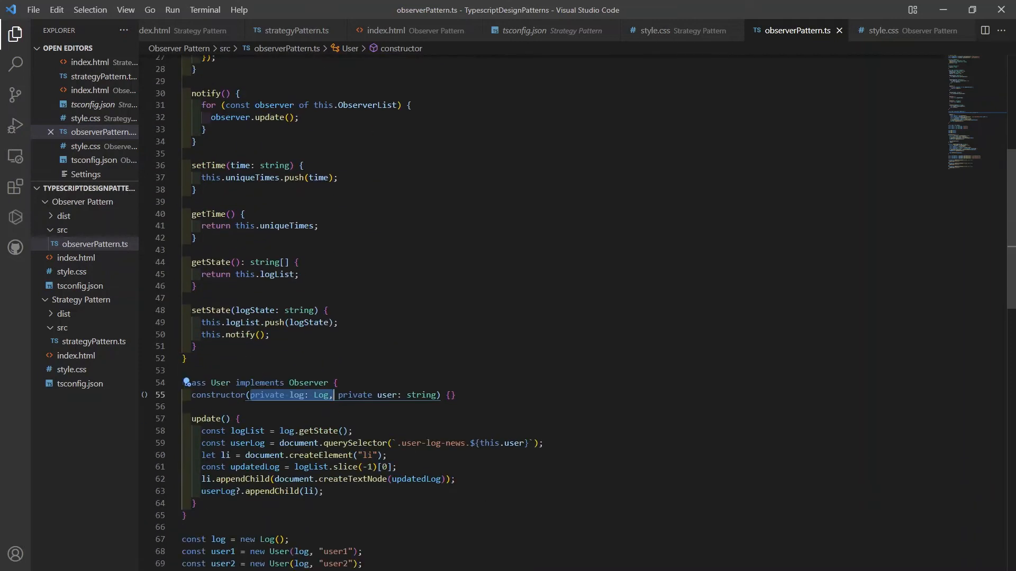
{"action": "scroll", "scroll_direction": "down", "scroll_amount": 3}
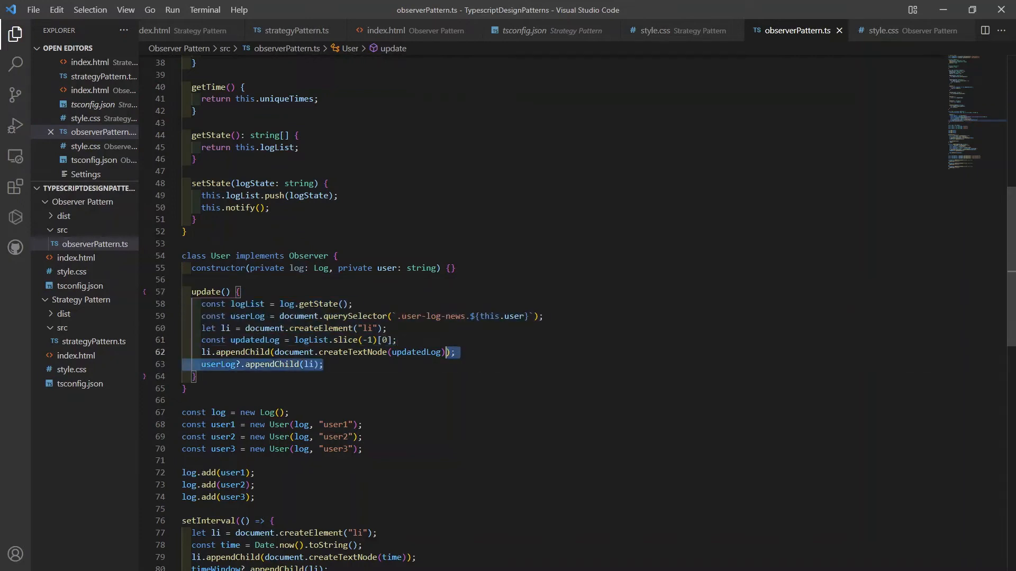
{"action": "left_click", "coordinate": [445, 317]}
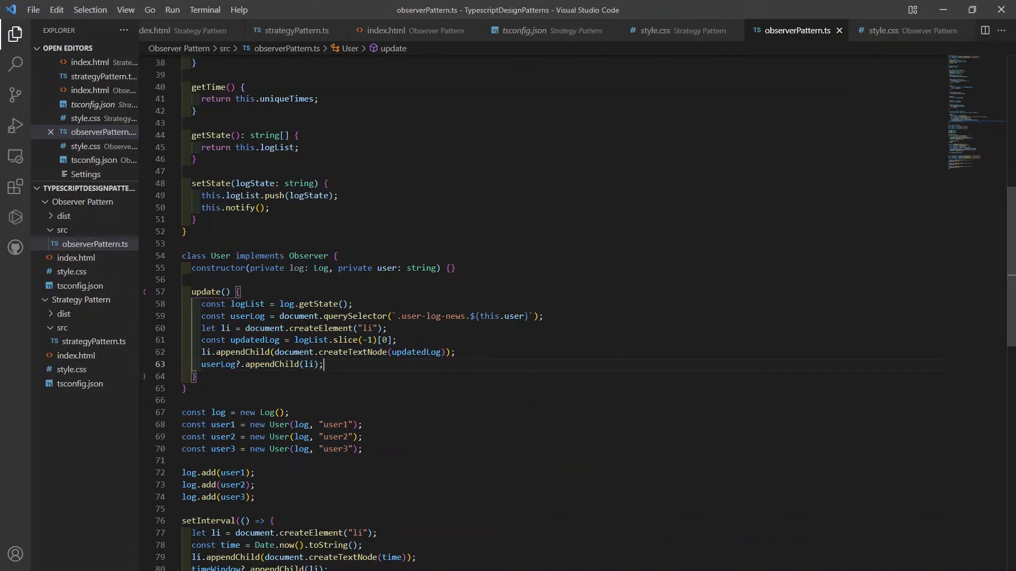
{"action": "scroll", "scroll_direction": "up", "scroll_amount": 3}
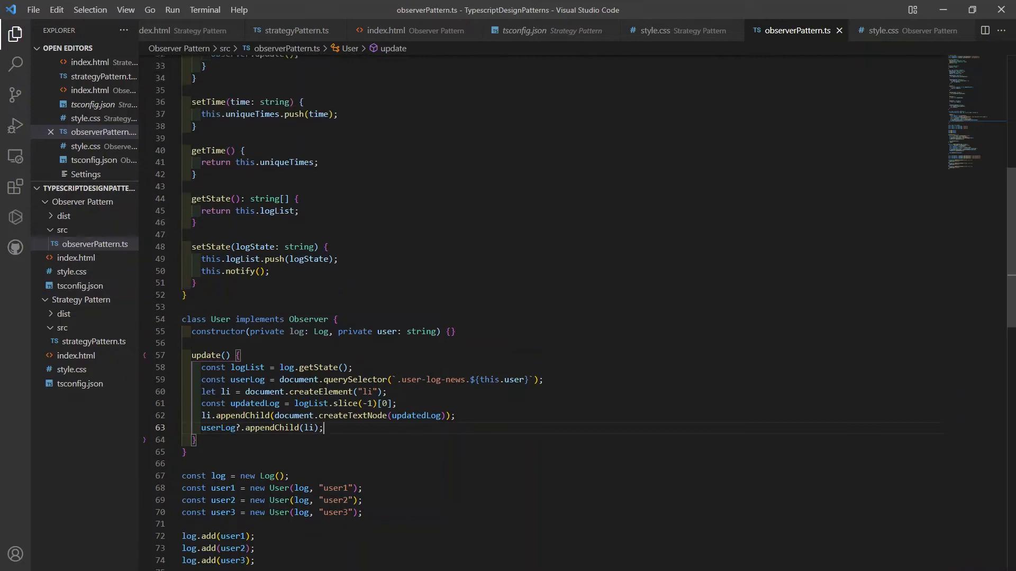
{"action": "scroll", "scroll_direction": "up", "scroll_amount": 3}
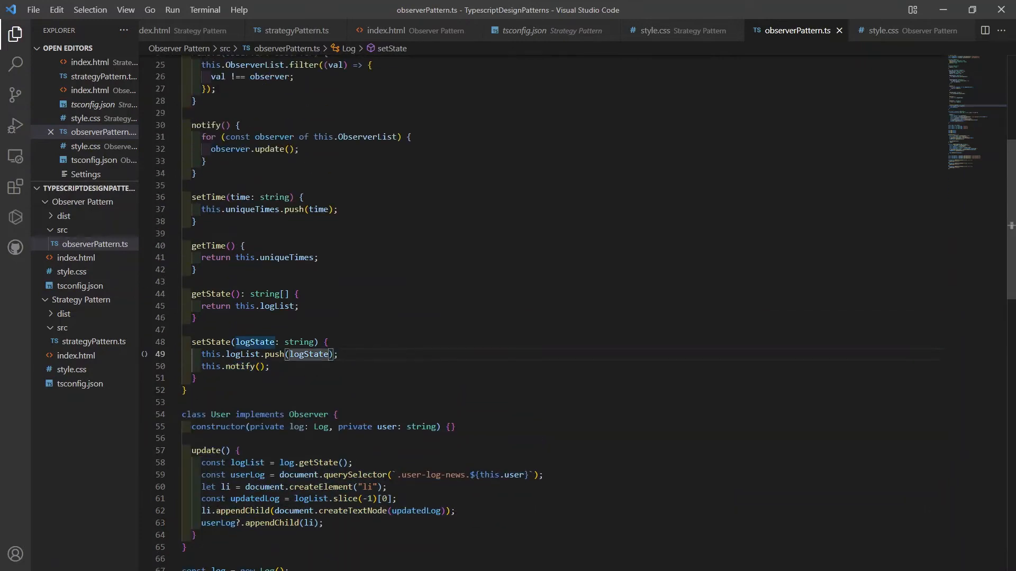
{"action": "scroll", "scroll_direction": "down", "scroll_amount": 3}
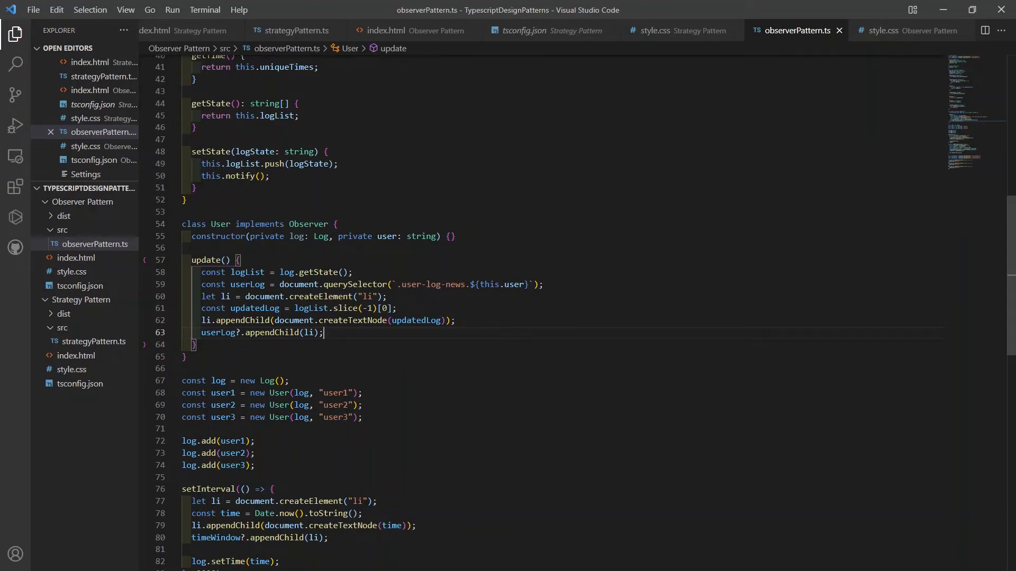
{"action": "left_click", "coordinate": [352, 272]}
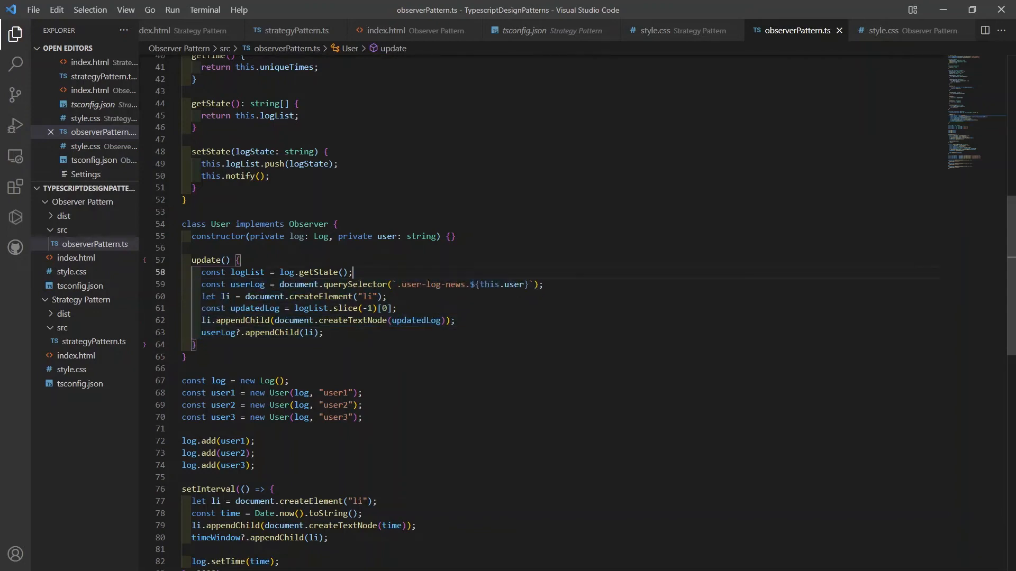
{"action": "scroll", "scroll_direction": "up", "scroll_amount": 3}
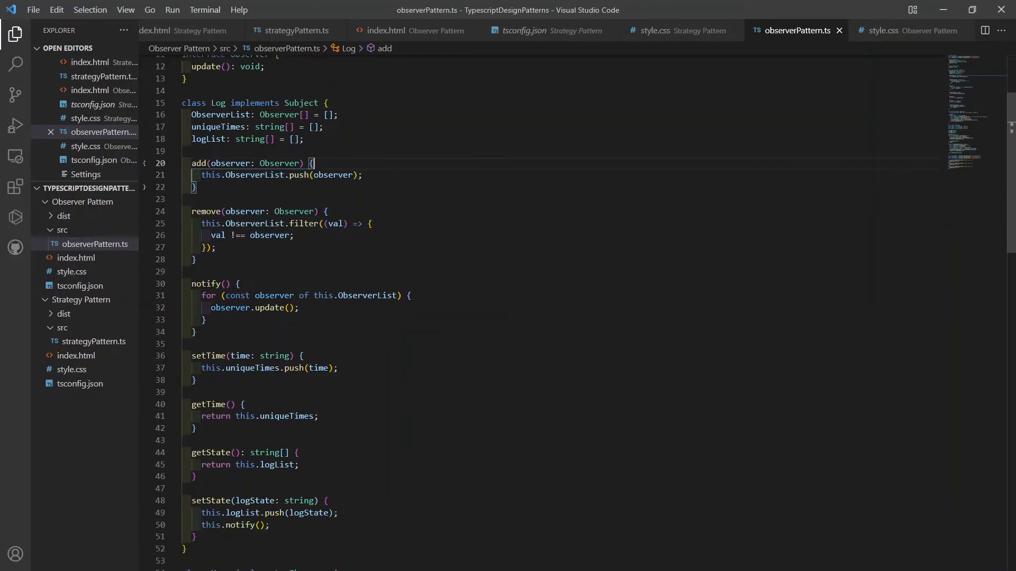
{"action": "scroll", "scroll_direction": "down", "scroll_amount": 3}
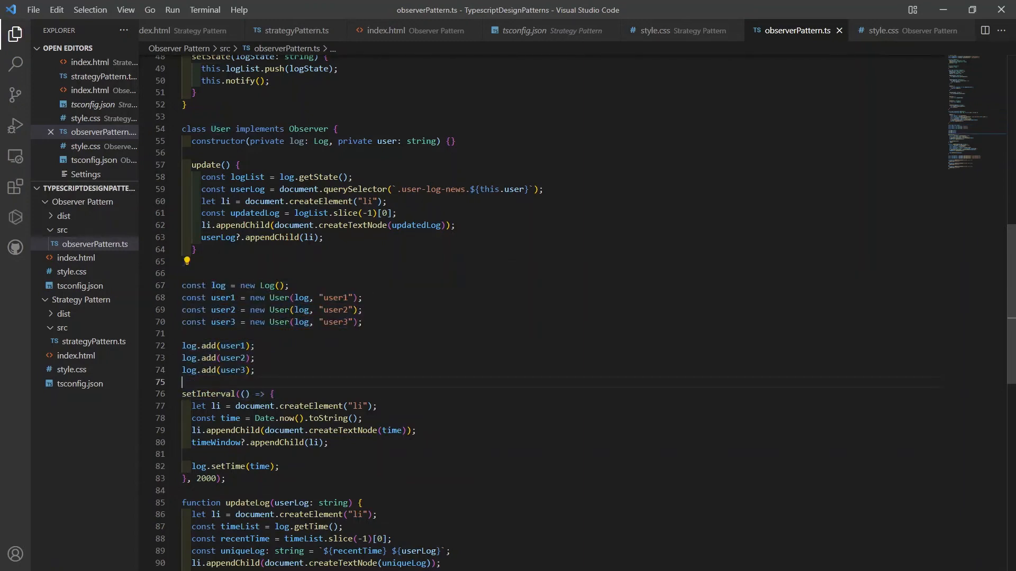
{"action": "scroll", "scroll_direction": "down", "scroll_amount": 3}
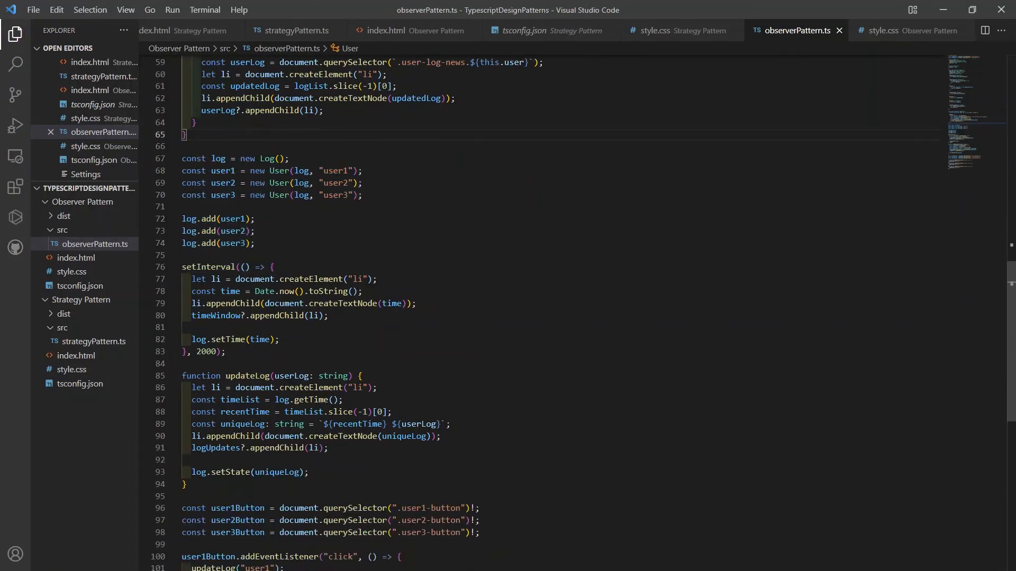
{"action": "scroll", "scroll_direction": "down", "scroll_amount": 3}
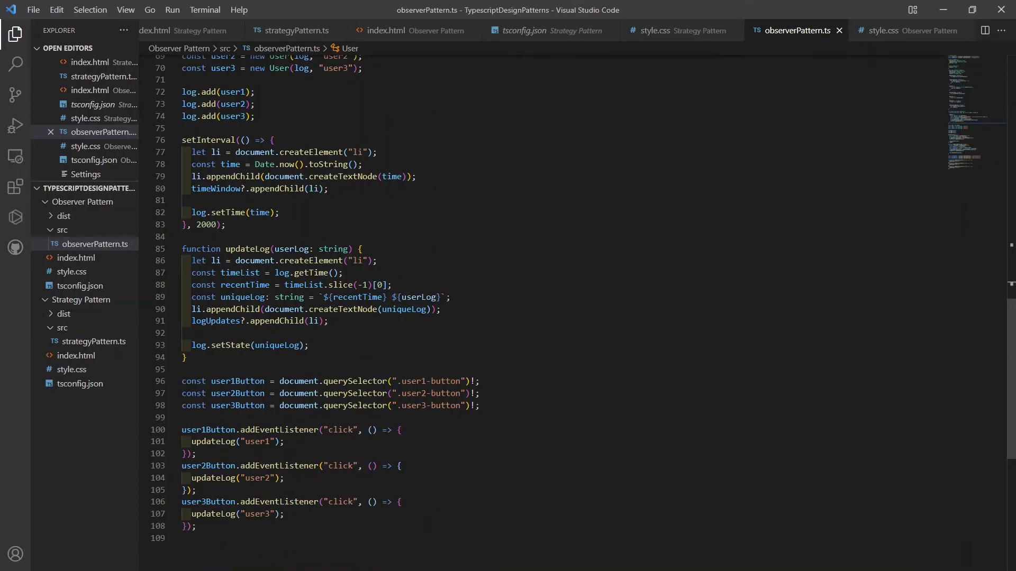
{"action": "scroll", "scroll_direction": "up", "scroll_amount": 3}
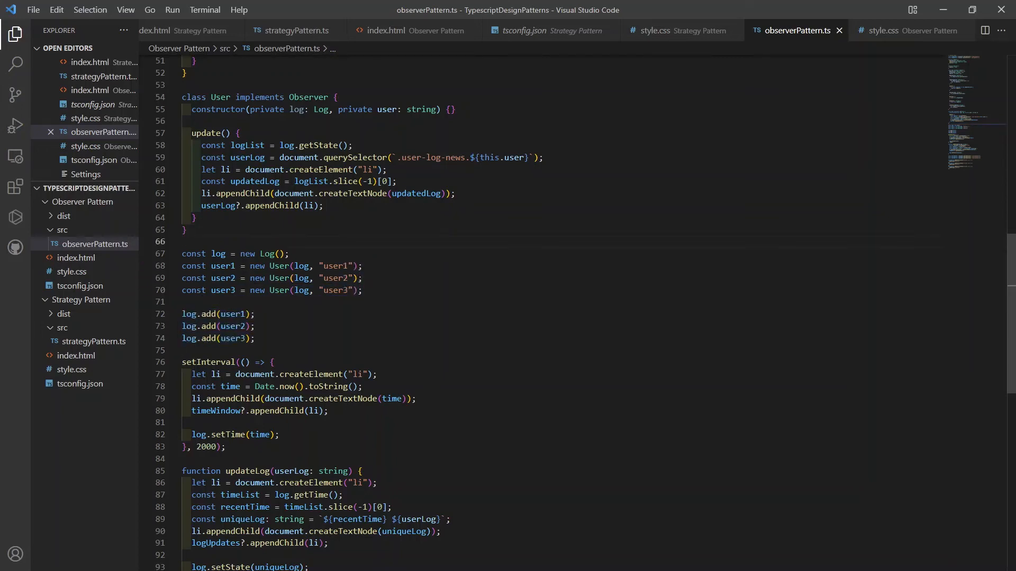
{"action": "left_click", "coordinate": [363, 291]}
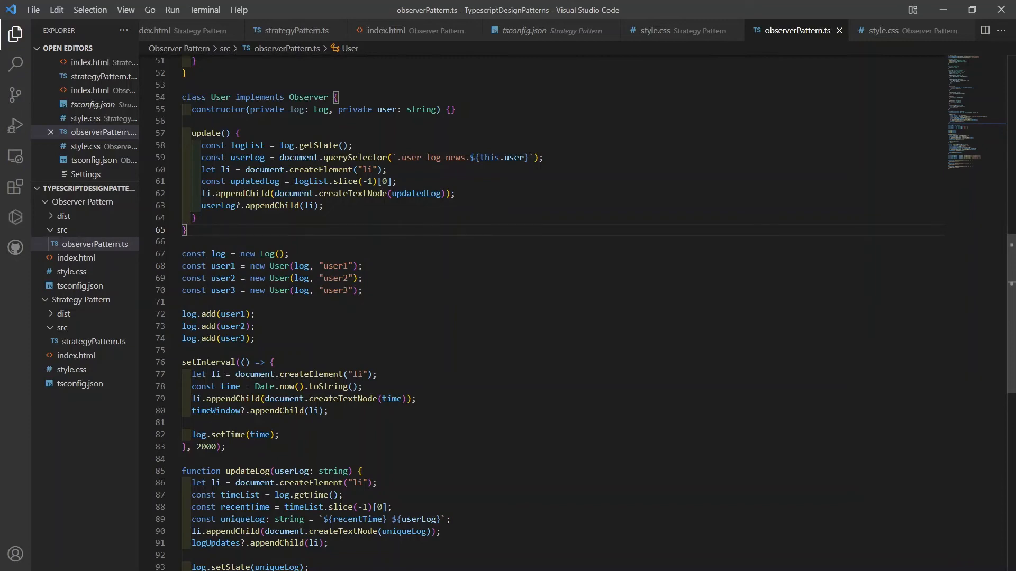
{"action": "scroll", "scroll_direction": "up", "scroll_amount": 3}
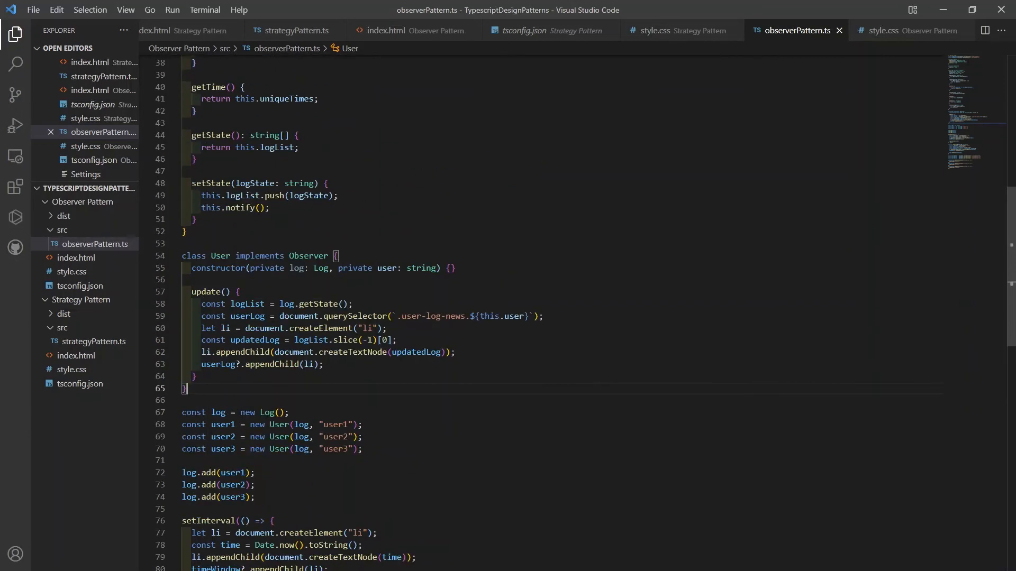
{"action": "scroll", "scroll_direction": "up", "scroll_amount": 3}
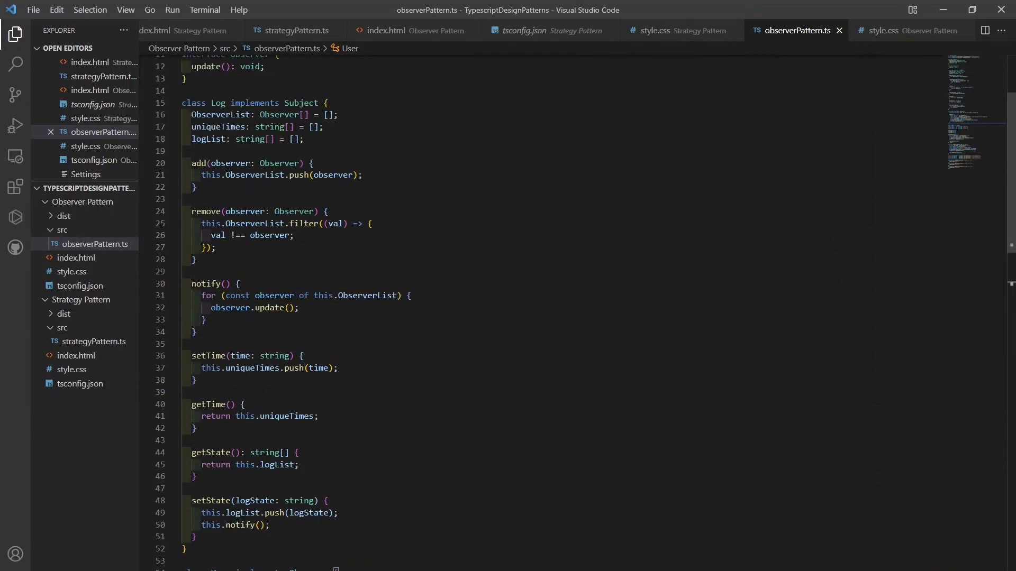
{"action": "left_click", "coordinate": [253, 465]}
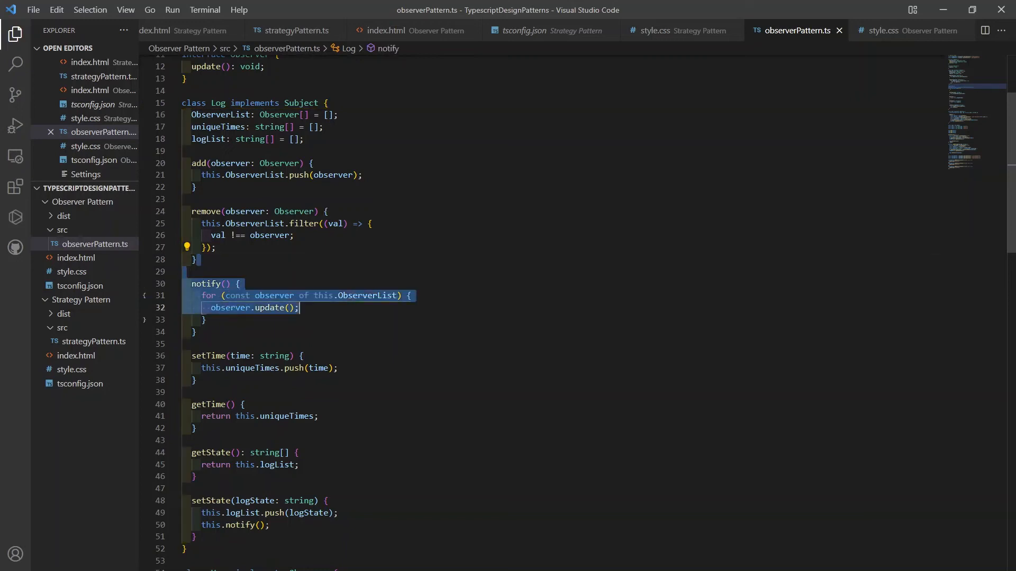
{"action": "left_click", "coordinate": [204, 320]}
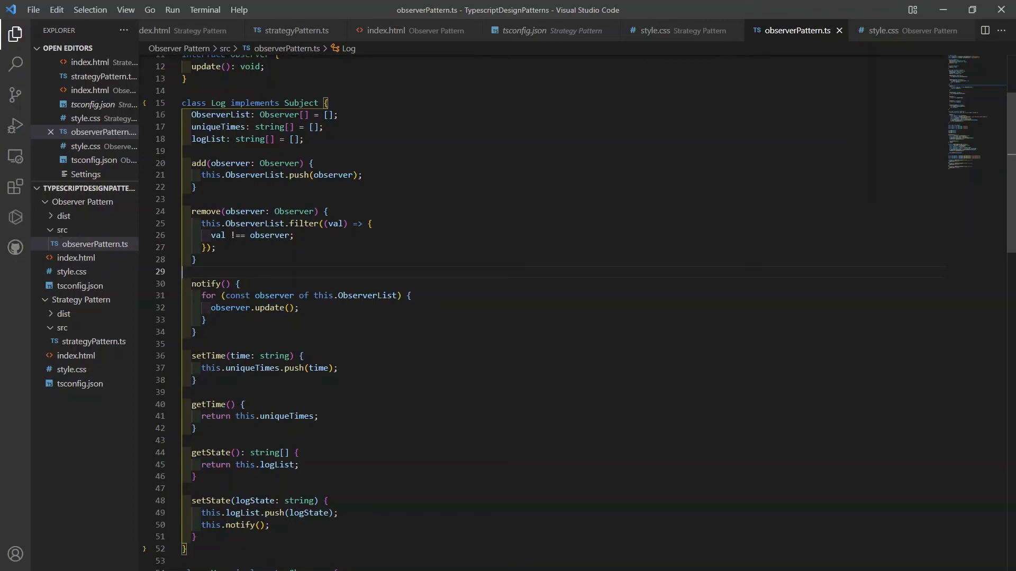
{"action": "scroll", "scroll_direction": "up", "scroll_amount": 3}
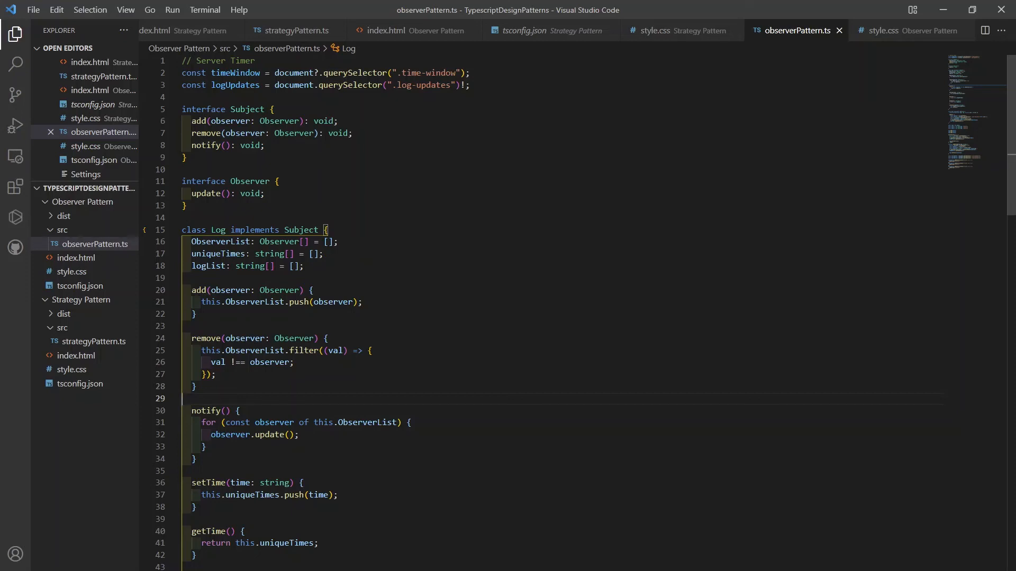
{"action": "scroll", "scroll_direction": "down", "scroll_amount": 3}
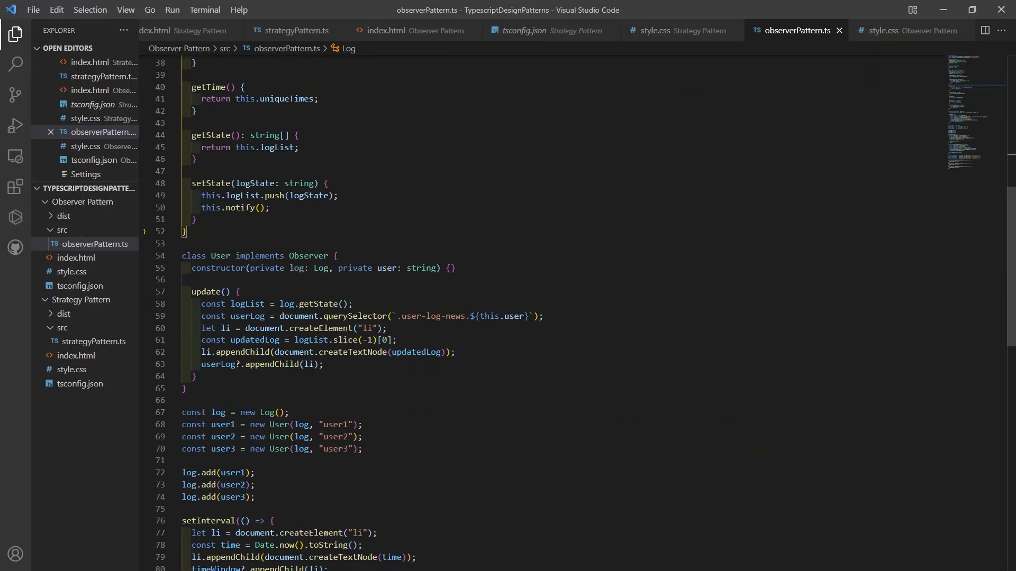
{"action": "scroll", "scroll_direction": "down", "scroll_amount": 3}
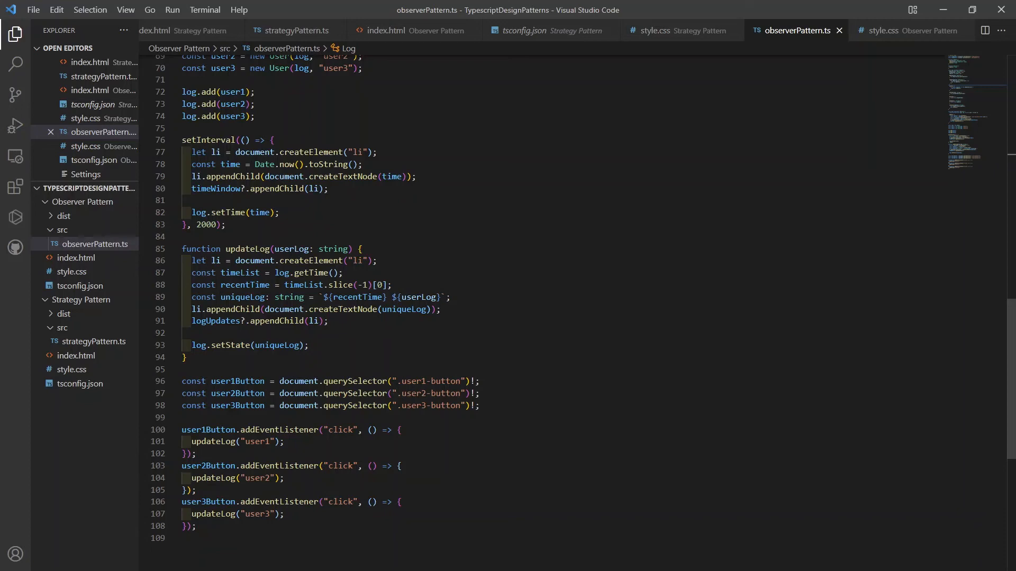
{"action": "scroll", "scroll_direction": "up", "scroll_amount": 3}
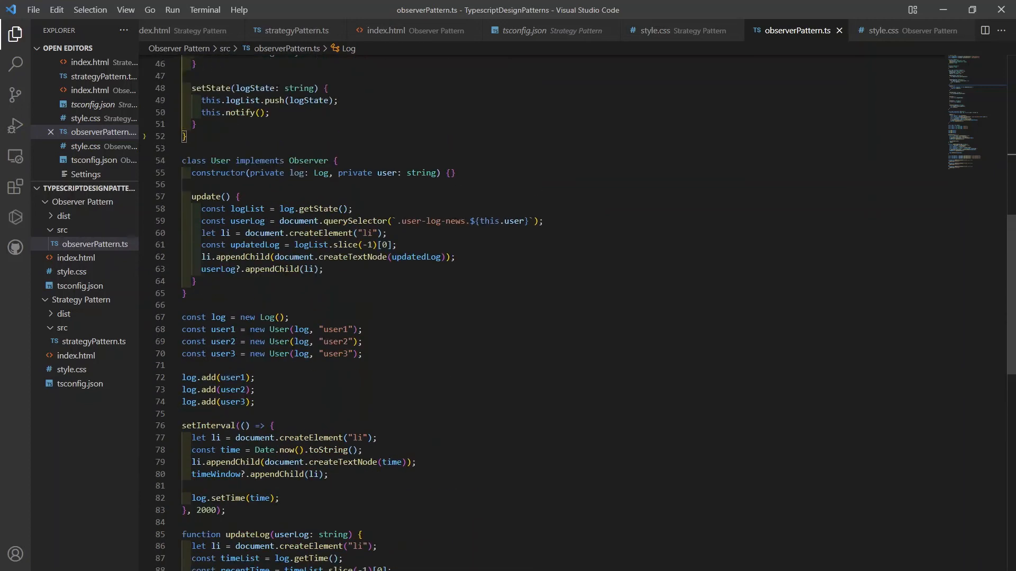
{"action": "scroll", "scroll_direction": "up", "scroll_amount": 3}
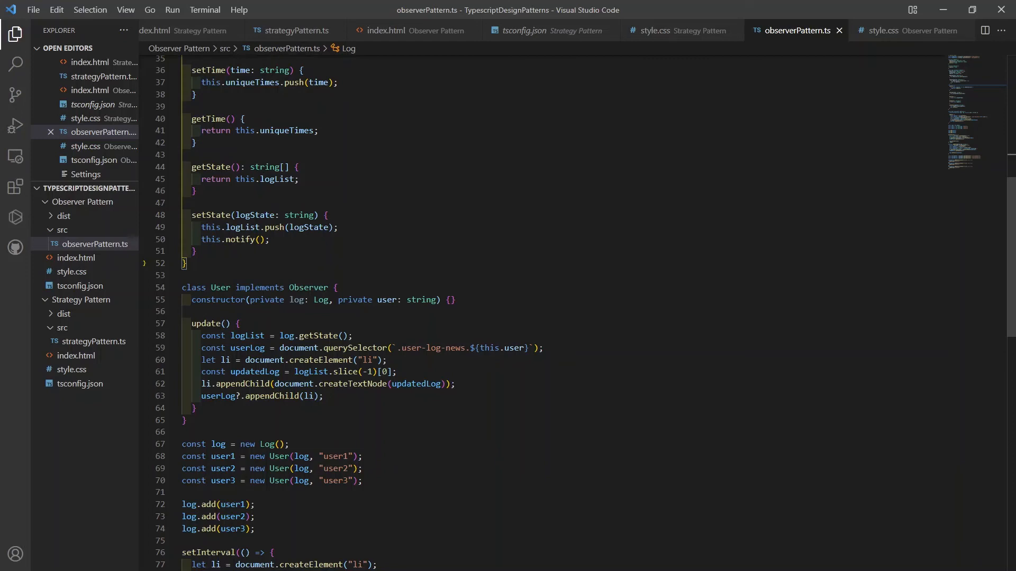
{"action": "scroll", "scroll_direction": "up", "scroll_amount": 3}
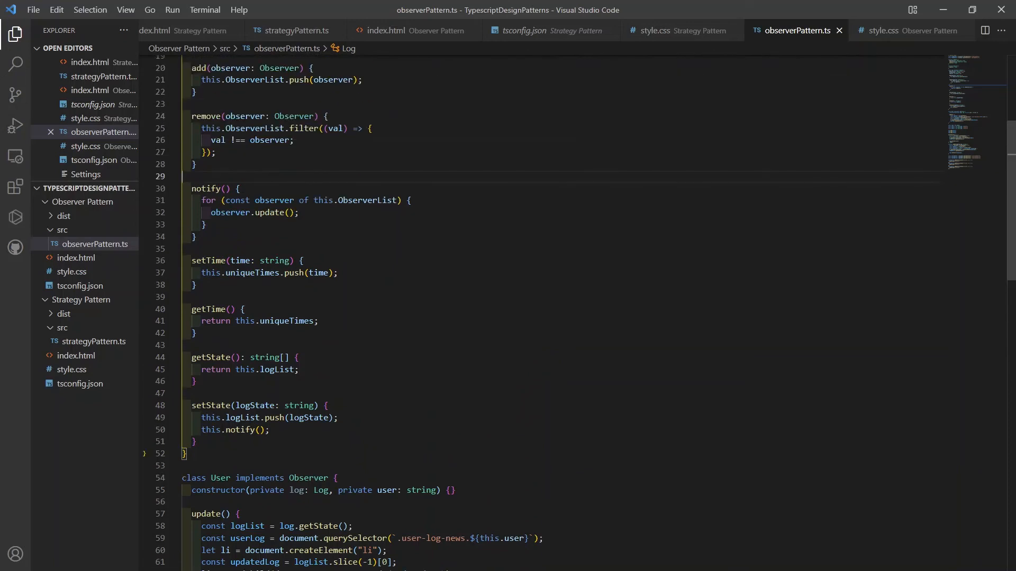
{"action": "scroll", "scroll_direction": "up", "scroll_amount": 3}
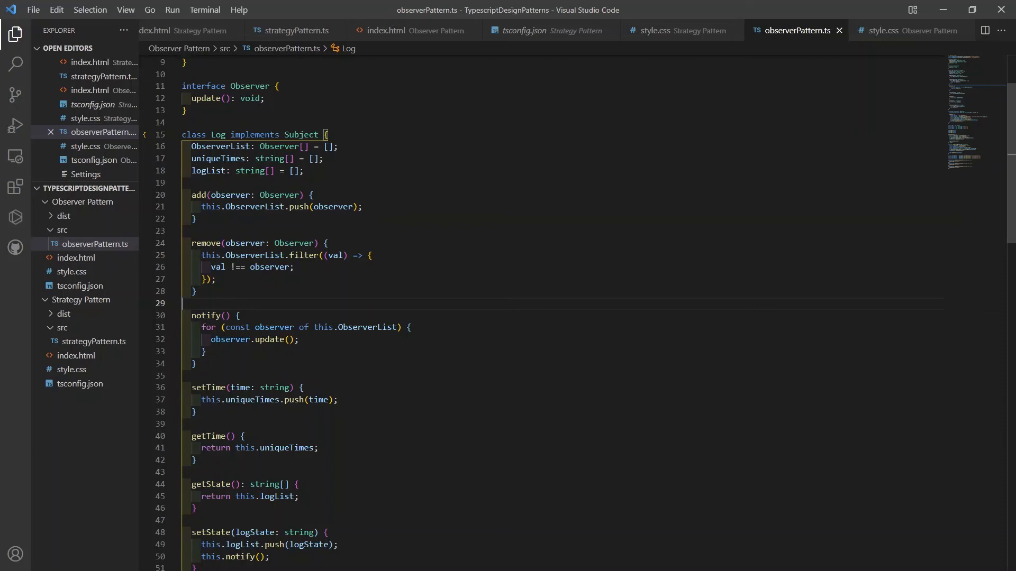
{"action": "double_click", "coordinate": [205, 315]}
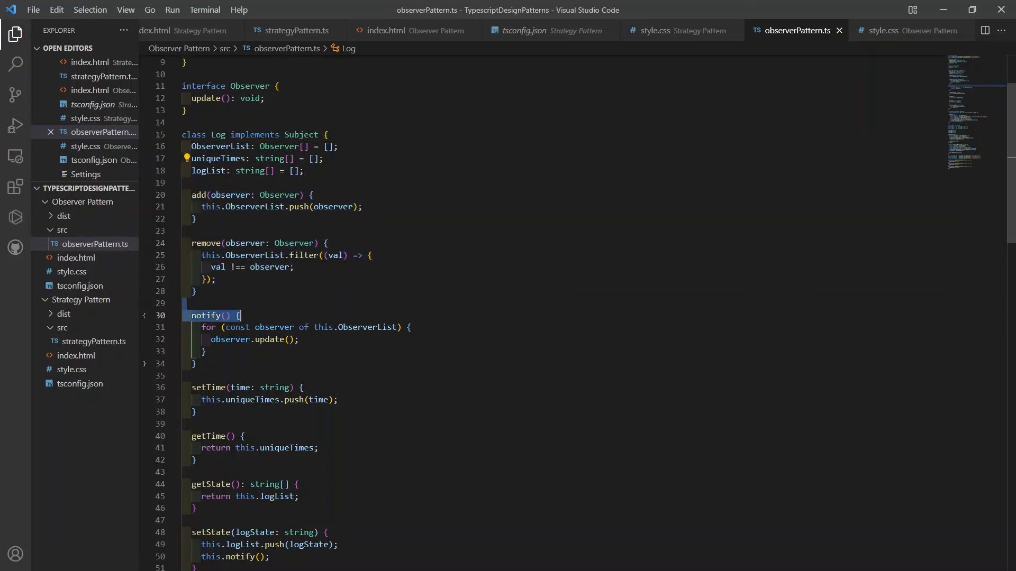